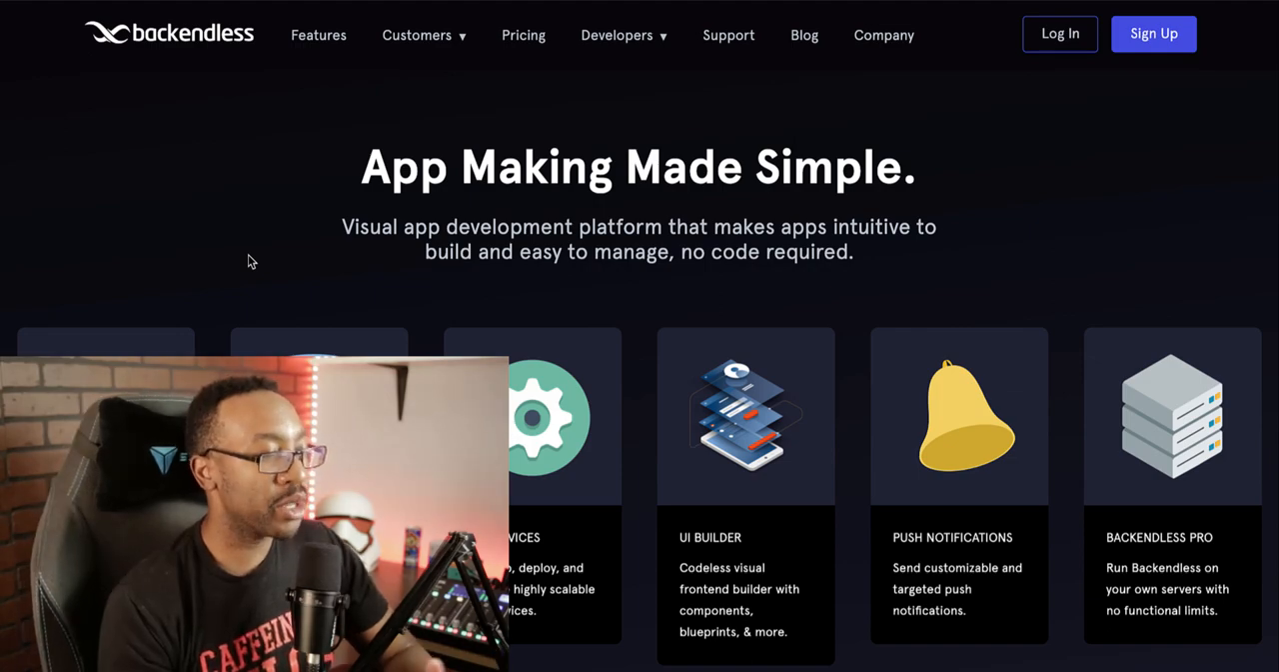
# - Scroll the Backendless homepage and bring up its Pricing page
pyautogui.scroll(-3)
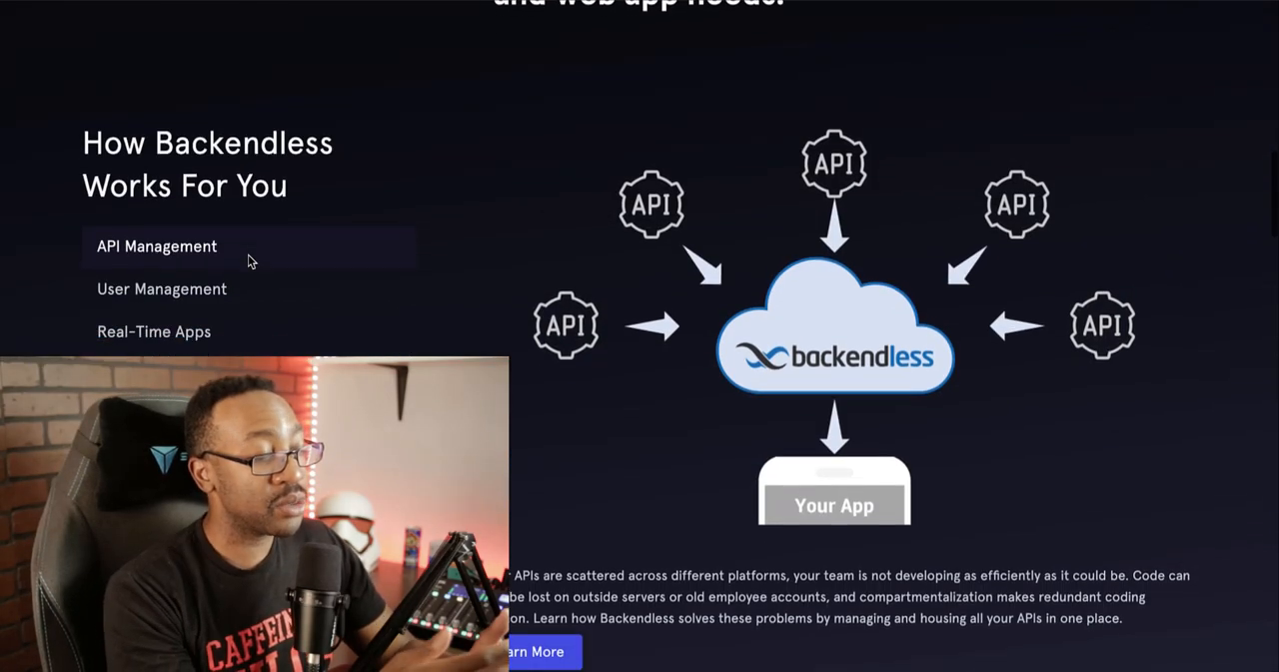
pyautogui.scroll(-3)
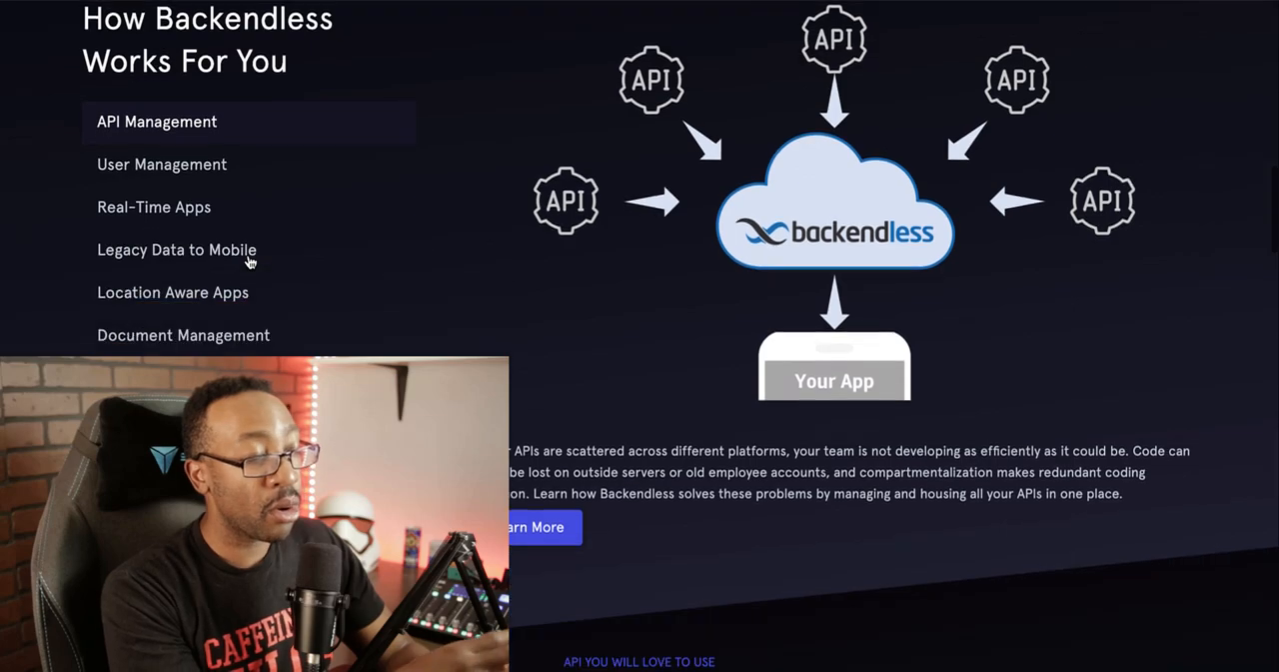
pyautogui.scroll(-3)
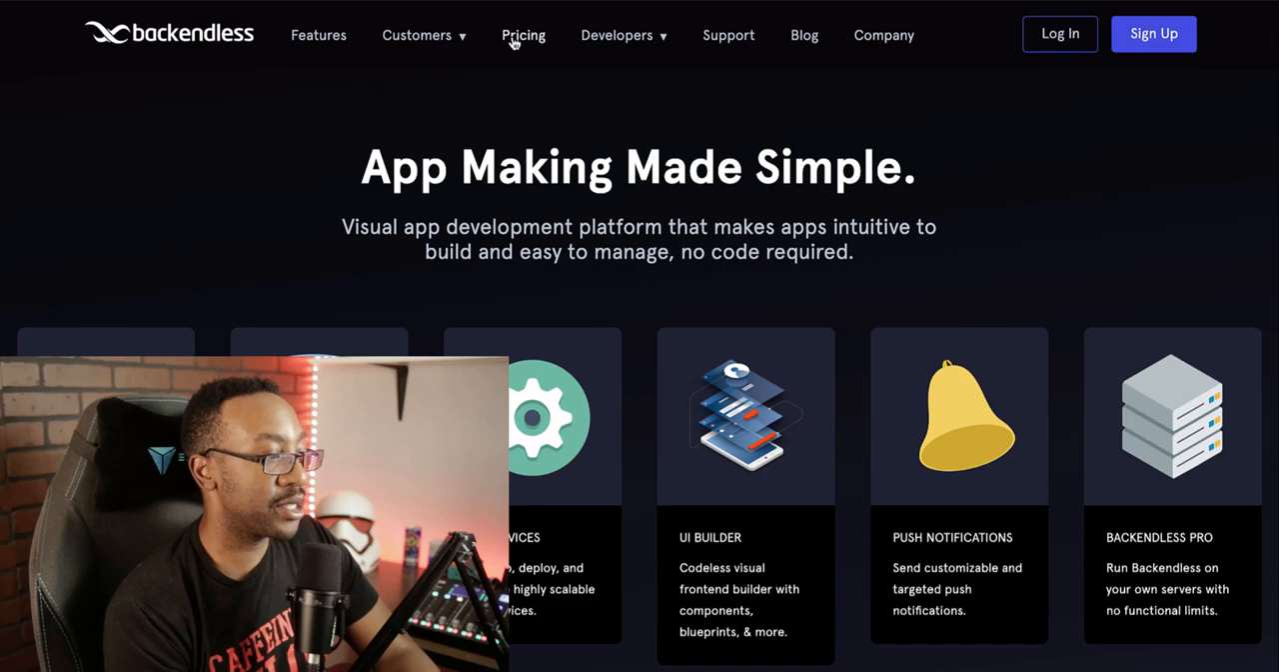
pyautogui.click(523, 35)
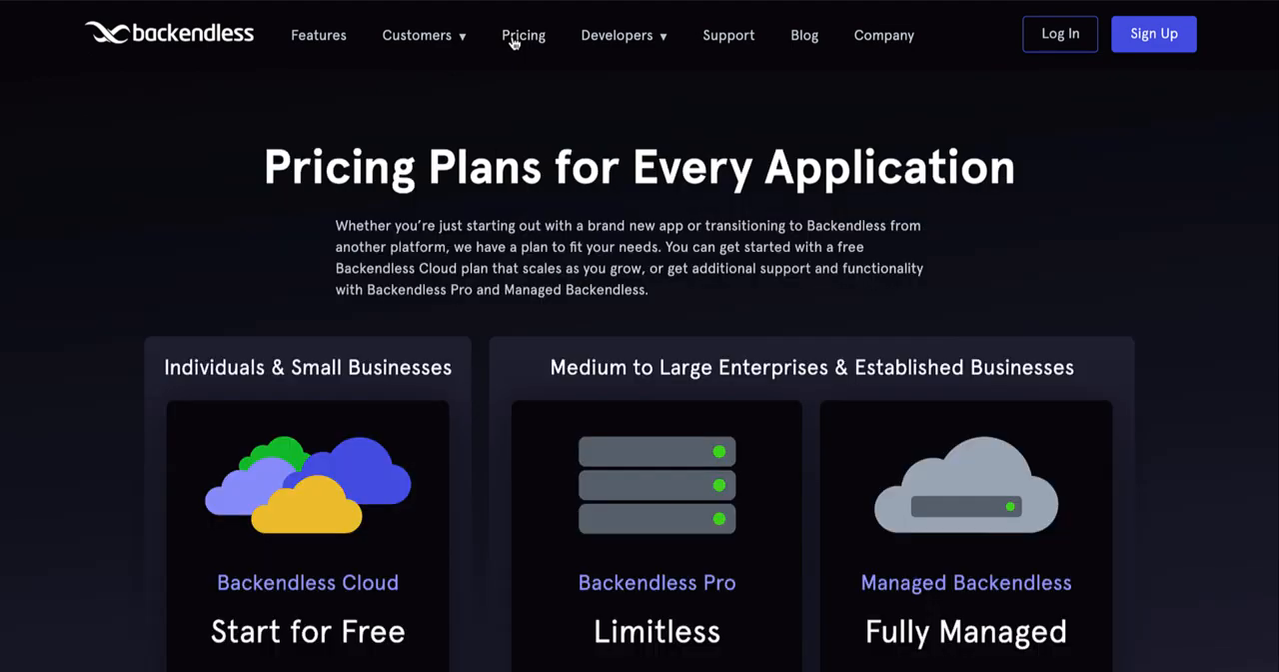
pyautogui.scroll(-3)
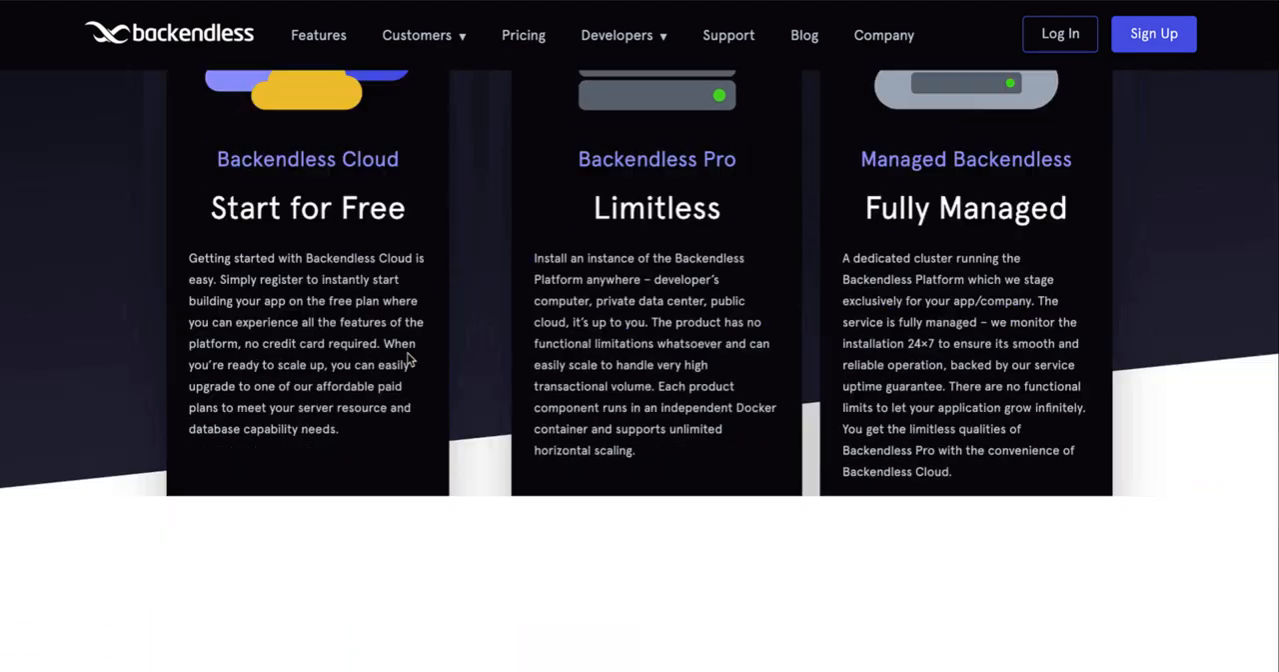
pyautogui.scroll(-3)
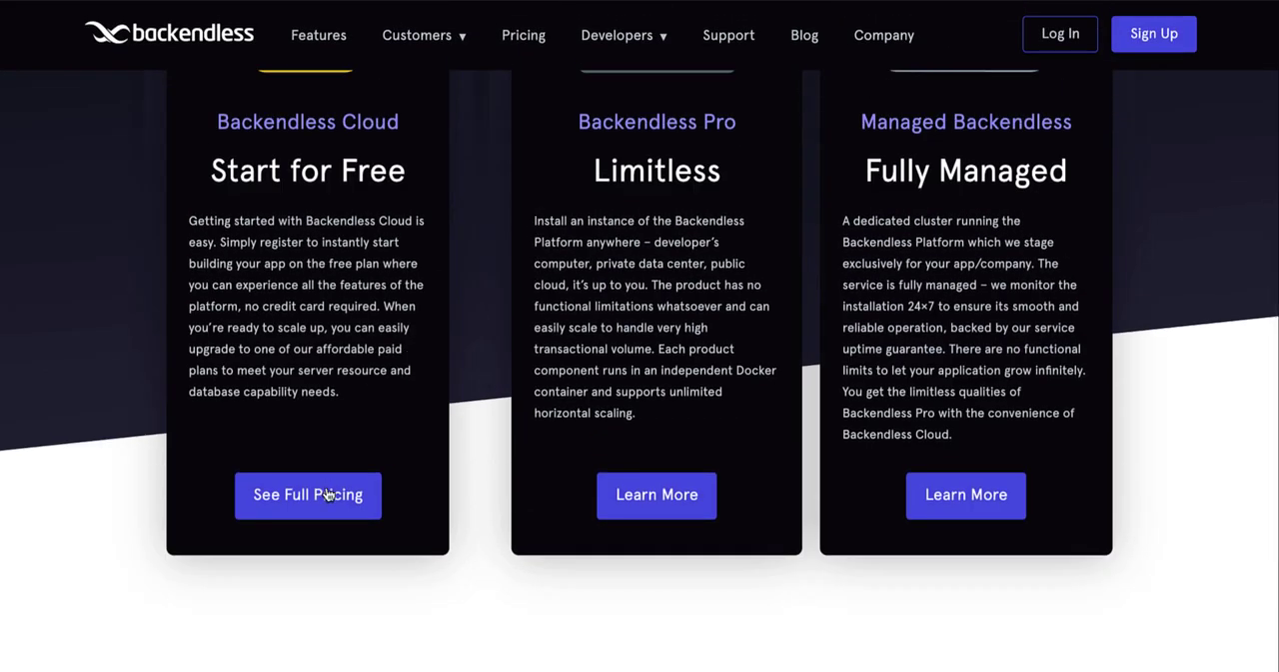
# - Review full Backendless Cloud pricing and open the detailed Springboard, Cloud 9, Cloud 99 comparison
pyautogui.click(308, 495)
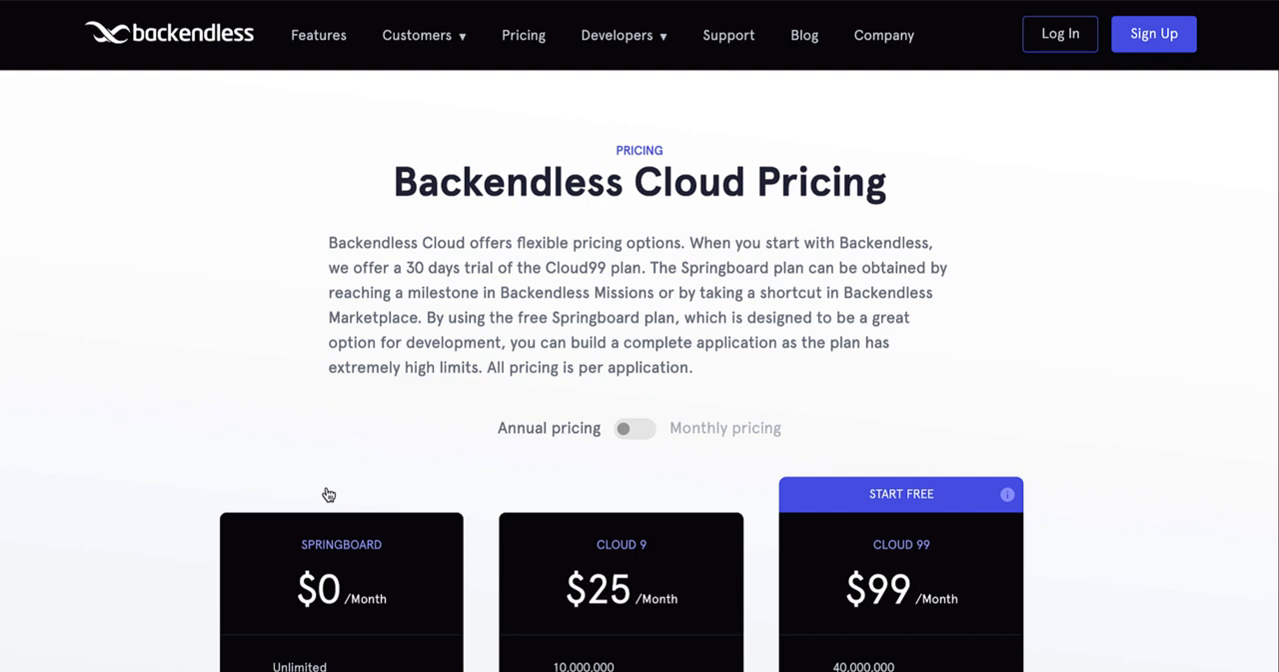
pyautogui.scroll(-3)
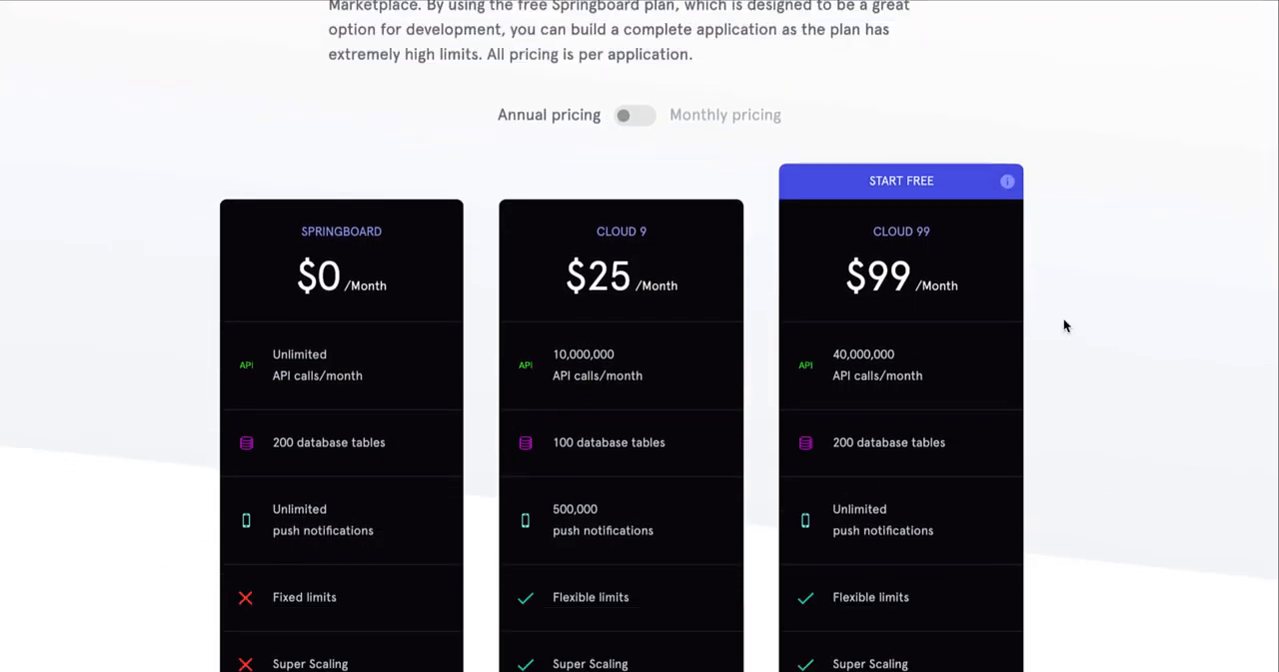
pyautogui.scroll(-3)
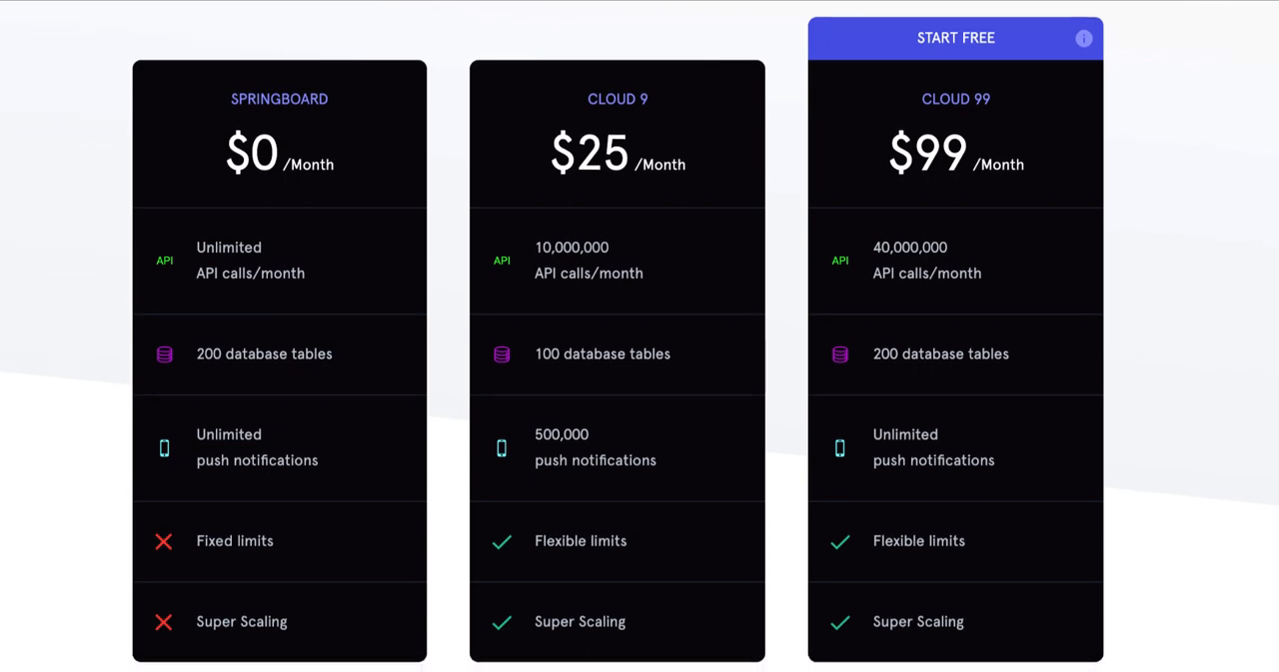
pyautogui.scroll(-3)
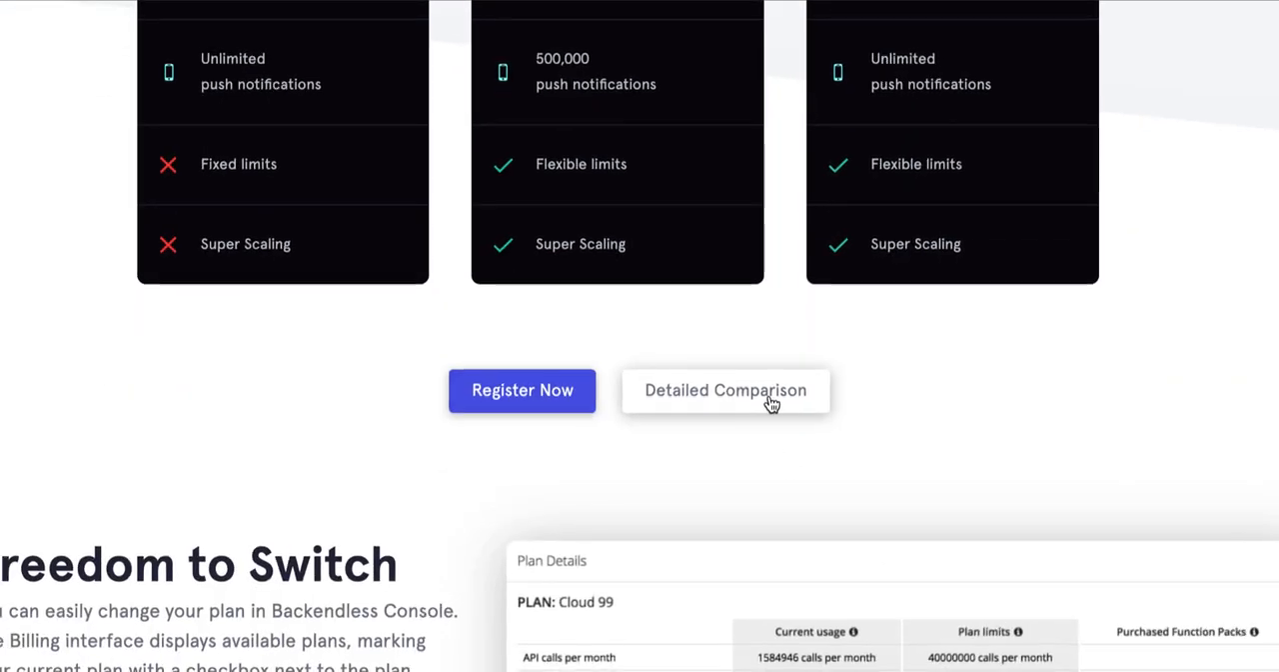
pyautogui.click(725, 390)
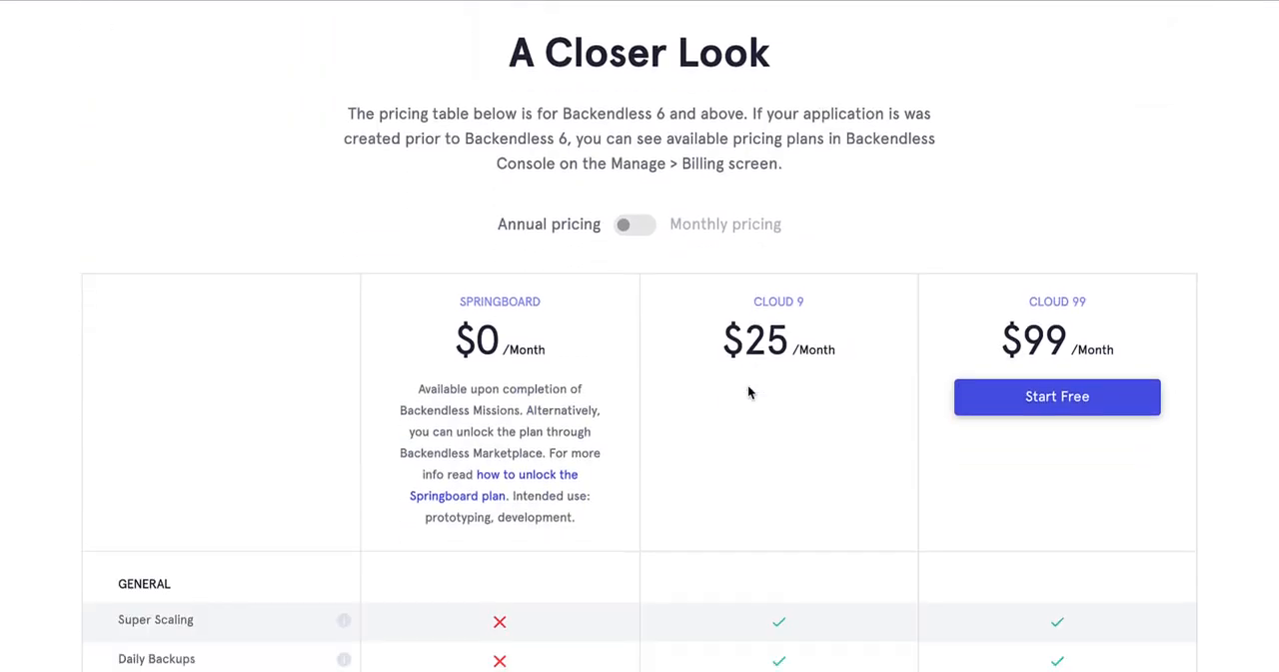
pyautogui.scroll(-3)
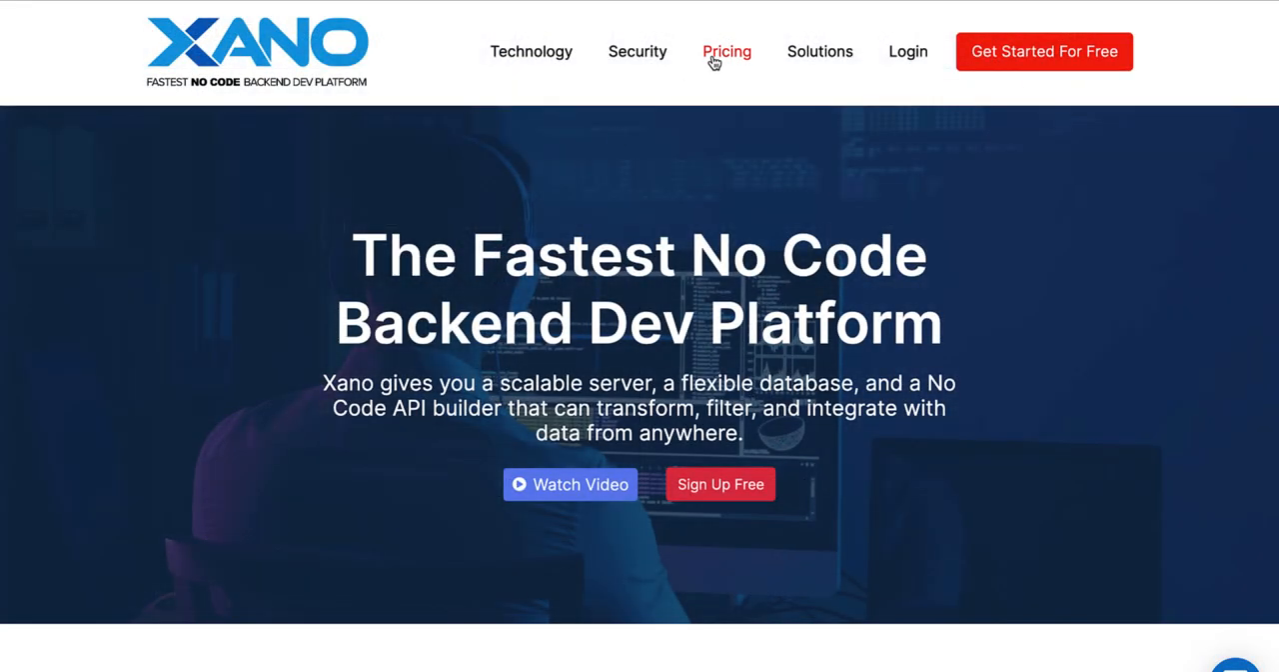
# - View Xano's pricing page with the Explore, Essential, Prototype and Business plan cards
pyautogui.click(726, 51)
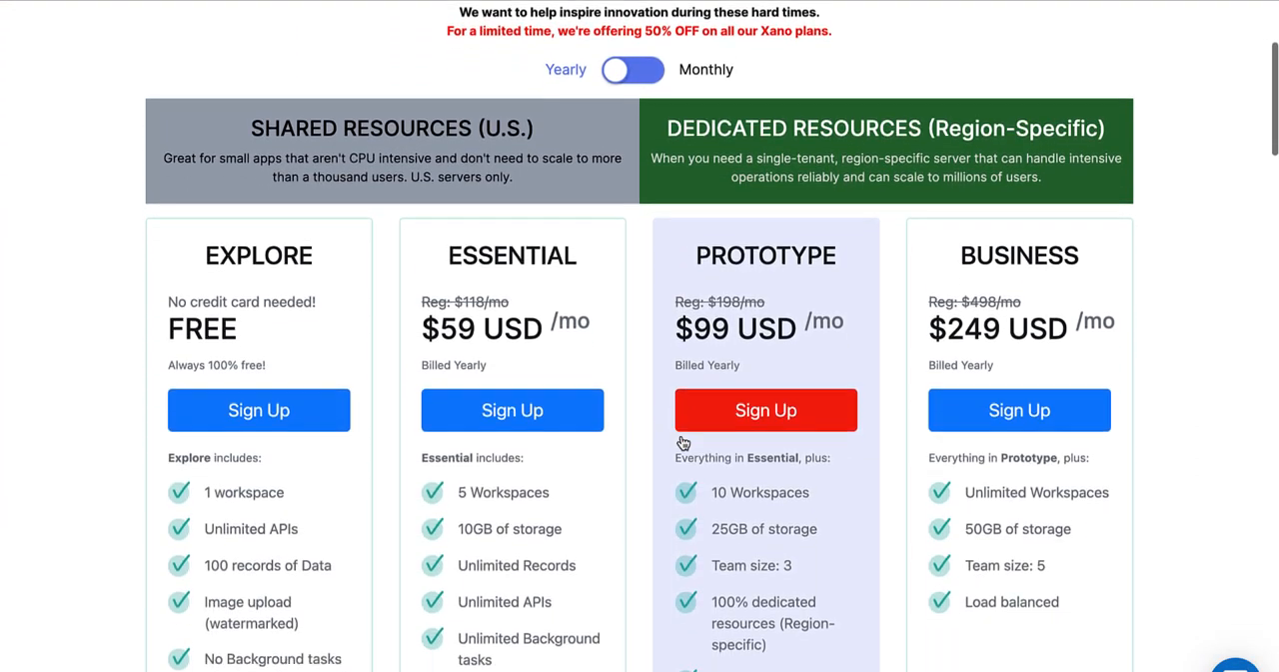
pyautogui.scroll(-3)
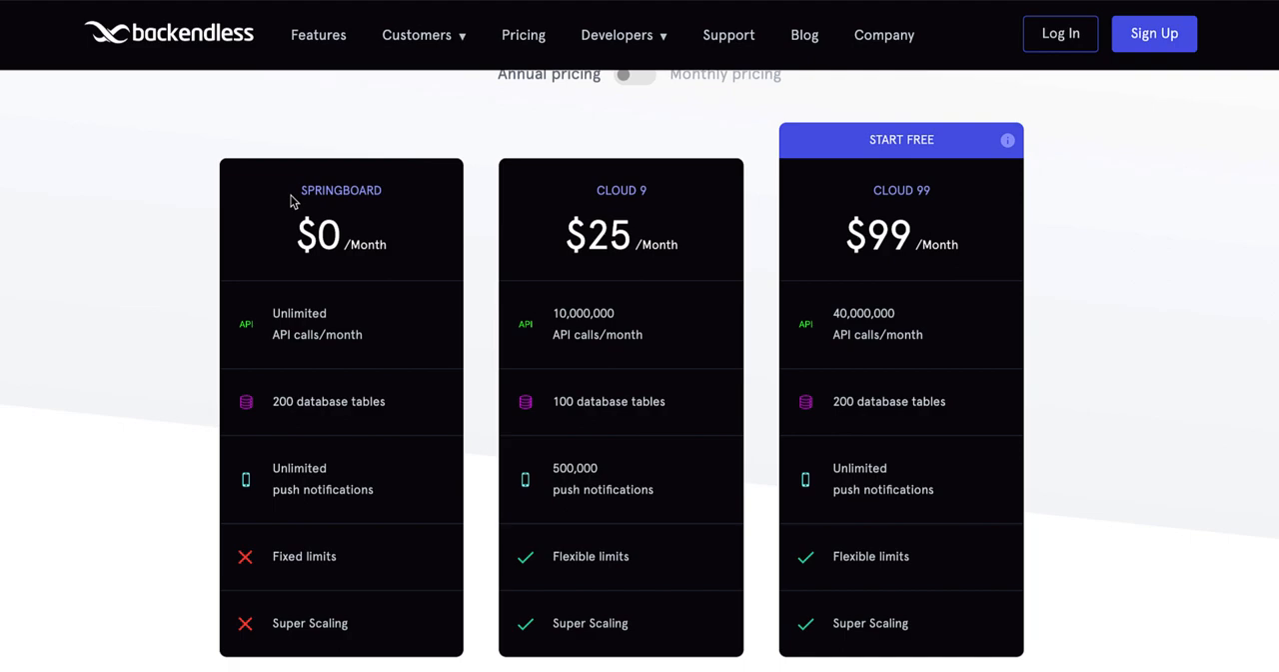
# - Scroll the Backendless comparison table to compare file storage limits of 1, 10 and 20 GB
pyautogui.scroll(-3)
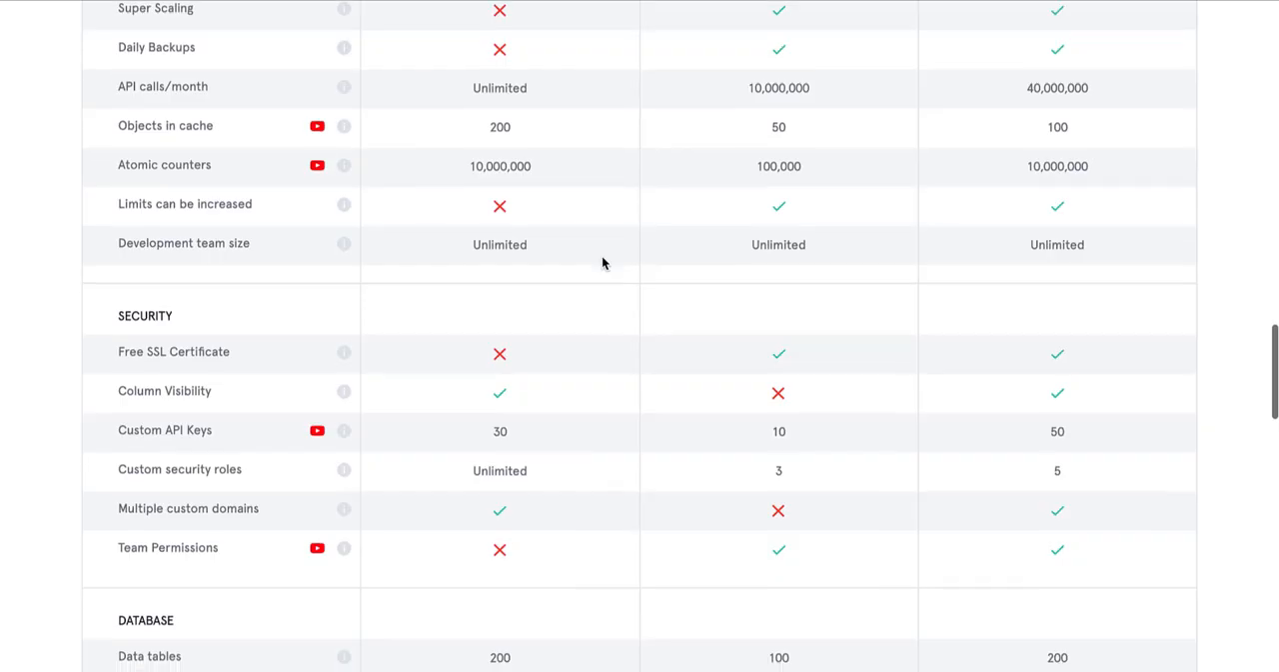
pyautogui.scroll(3)
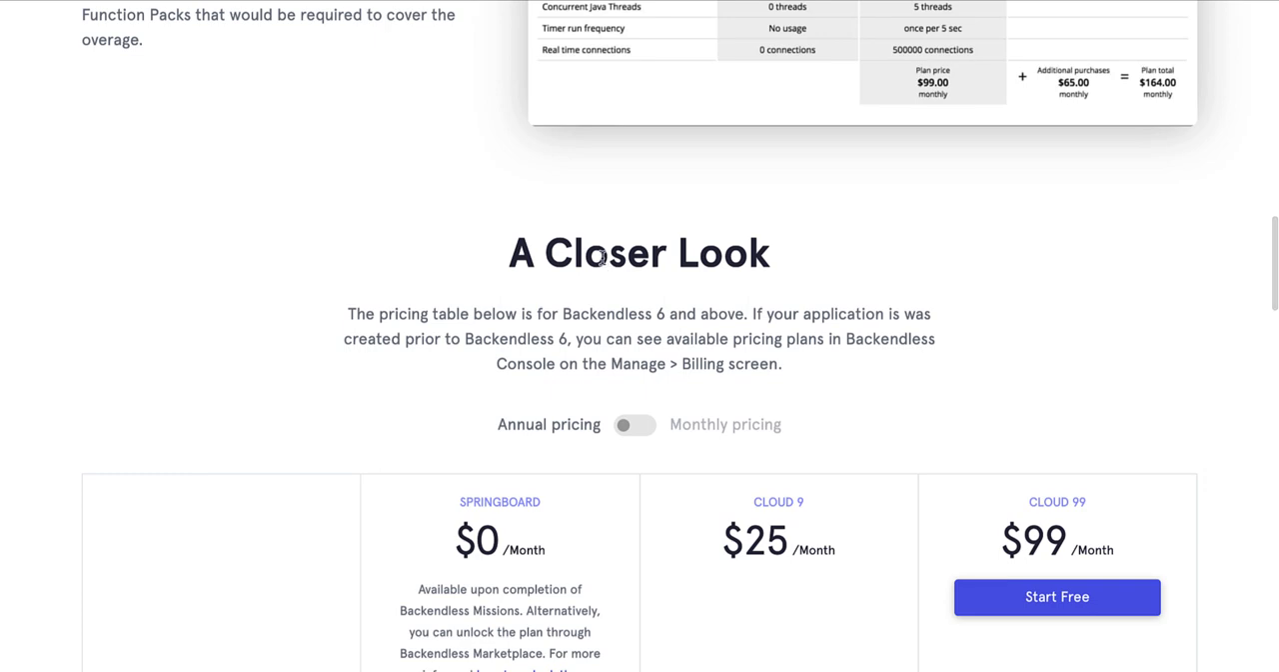
pyautogui.scroll(-3)
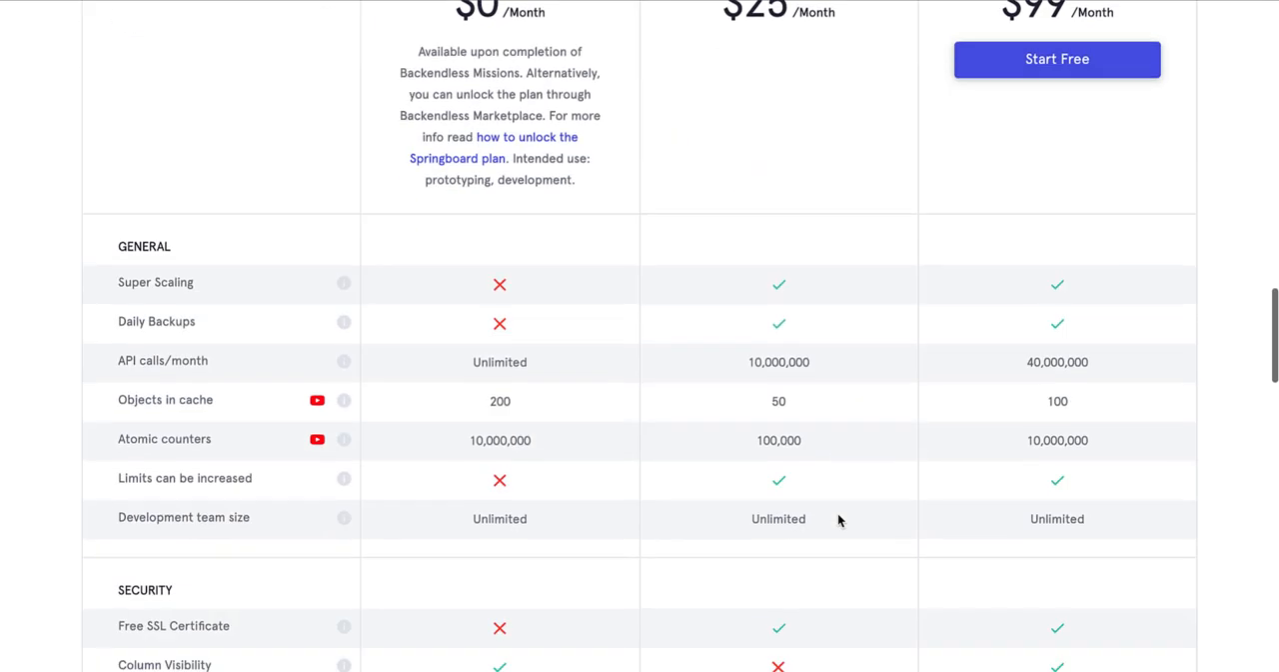
pyautogui.scroll(-3)
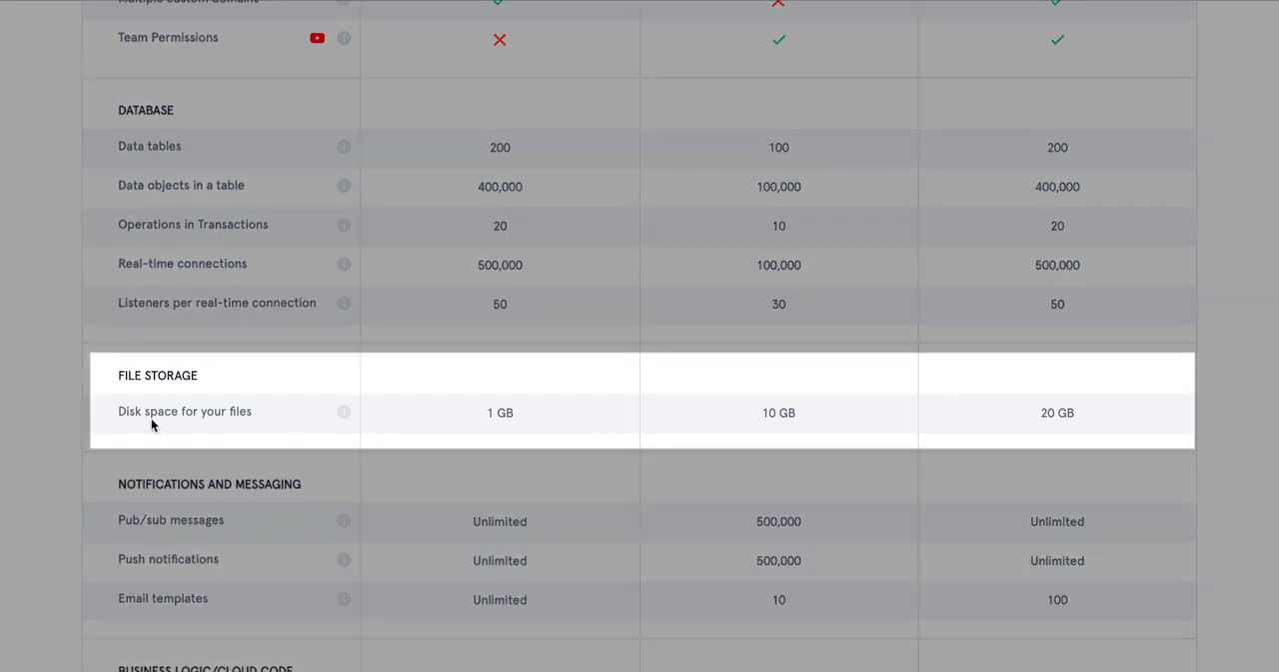
pyautogui.moveTo(746, 391)
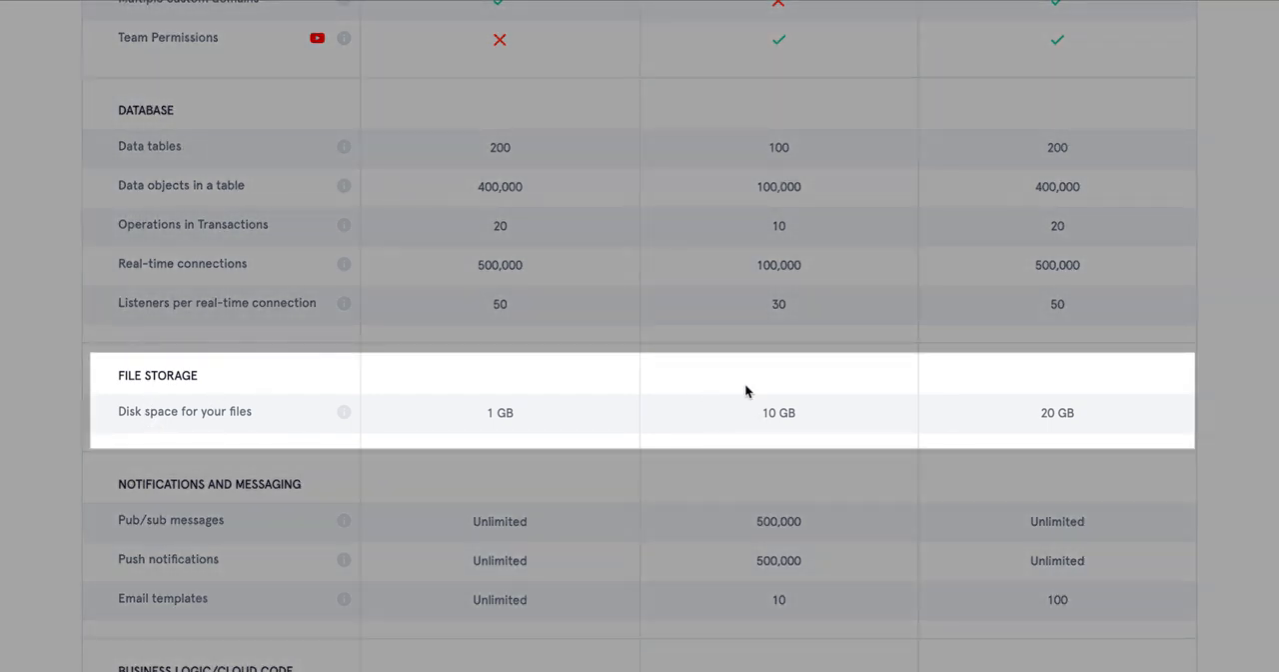
pyautogui.scroll(3)
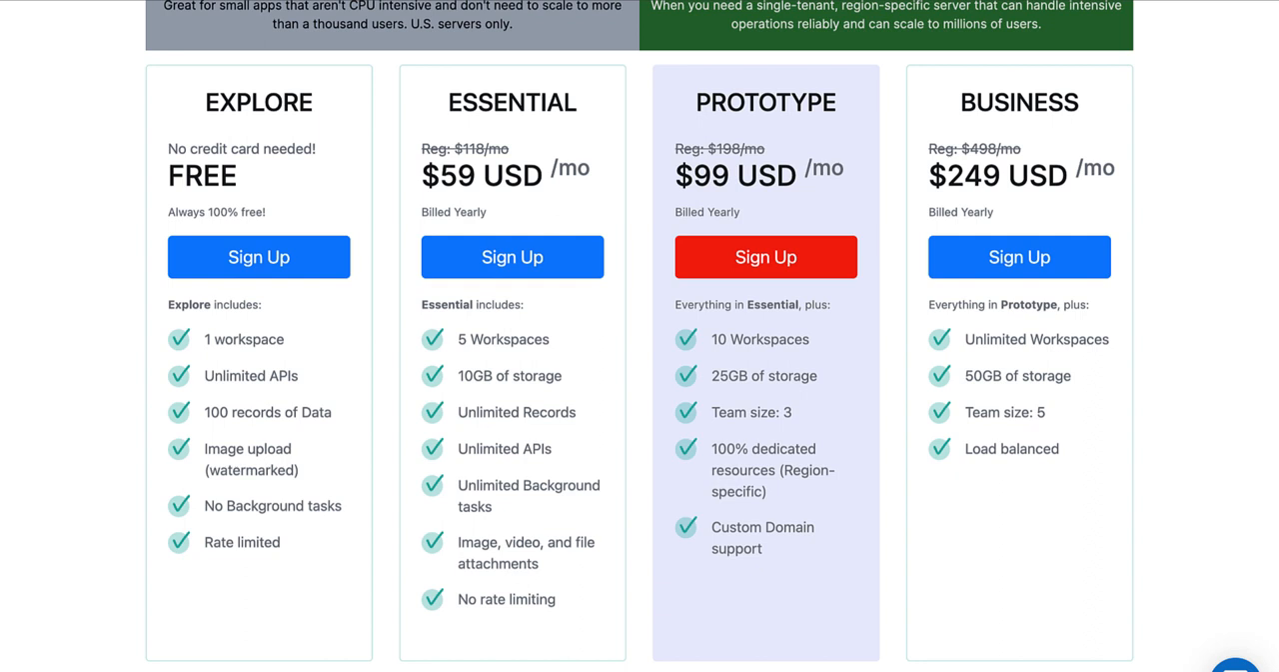
pyautogui.moveTo(456, 384)
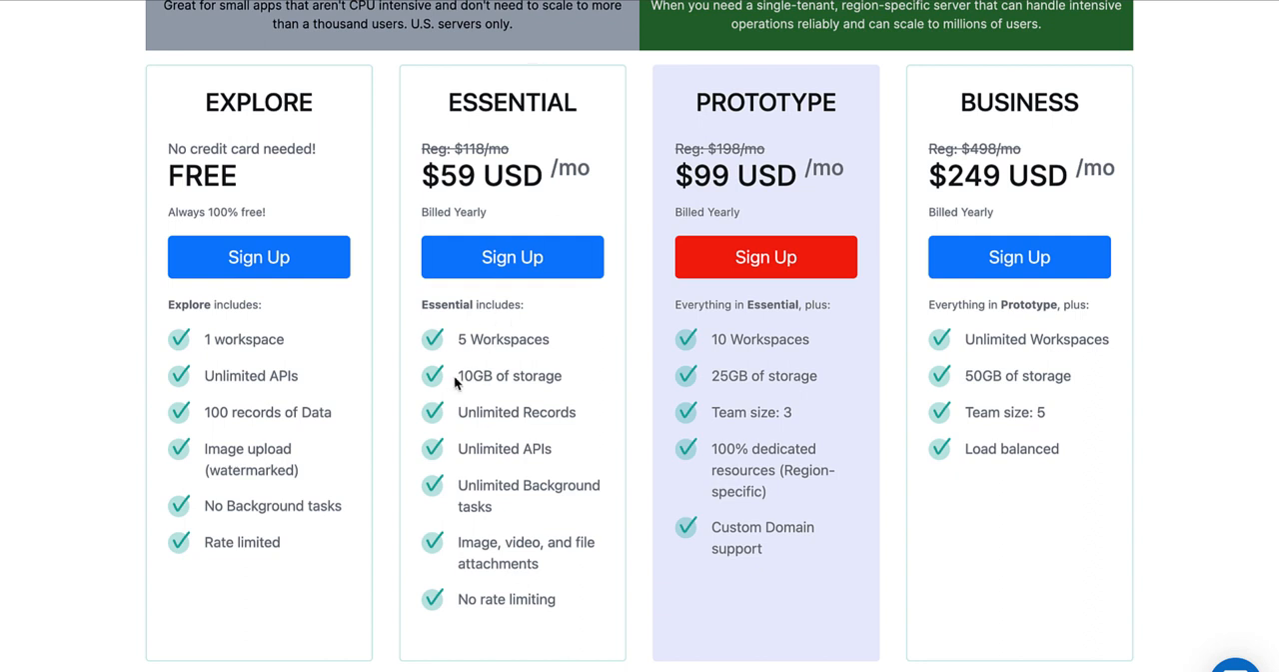
pyautogui.moveTo(464, 128)
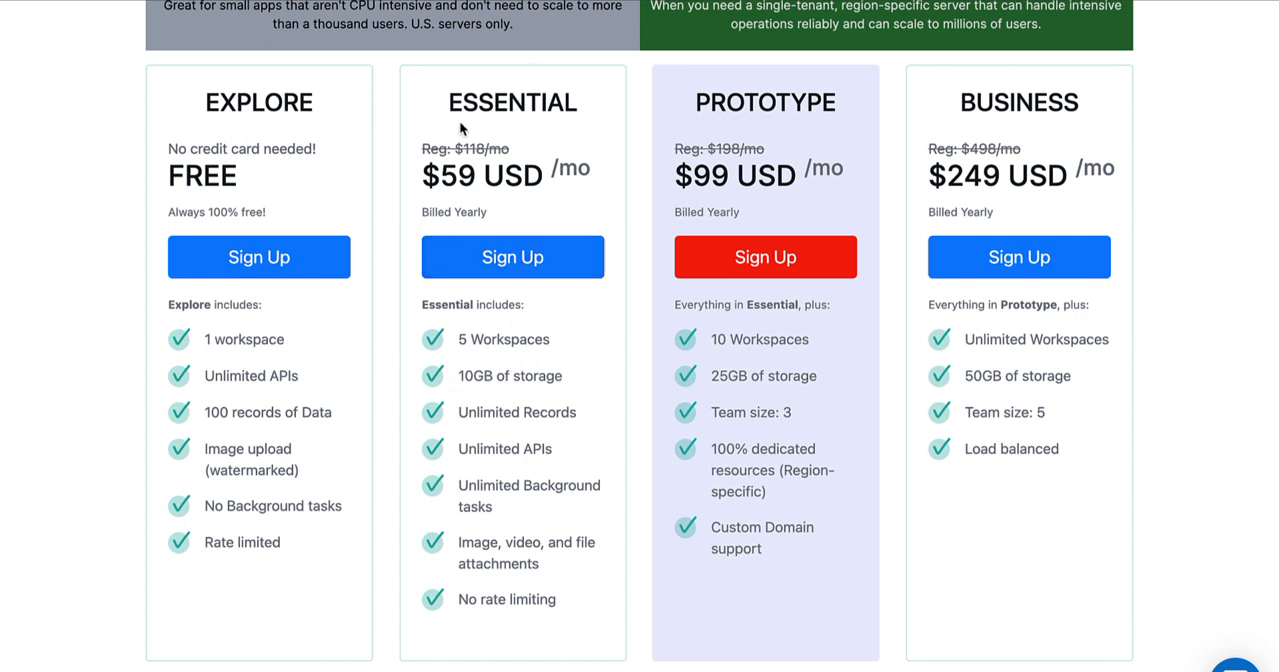
pyautogui.scroll(-3)
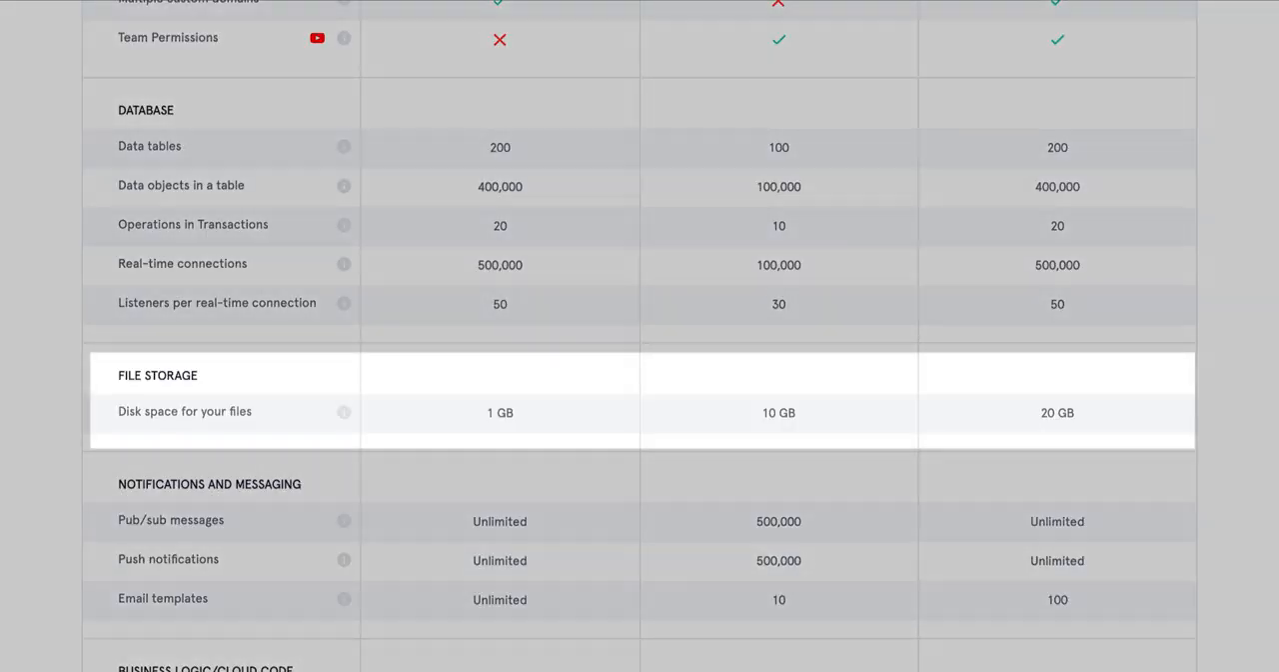
pyautogui.moveTo(767, 412)
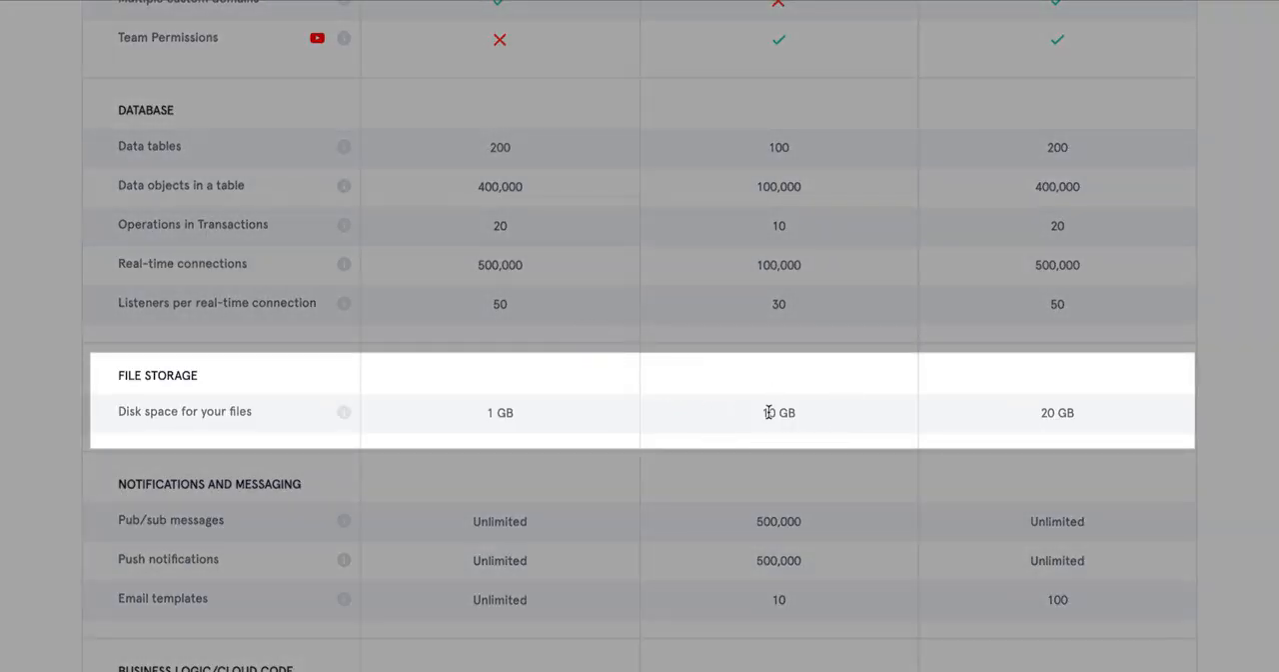
pyautogui.scroll(3)
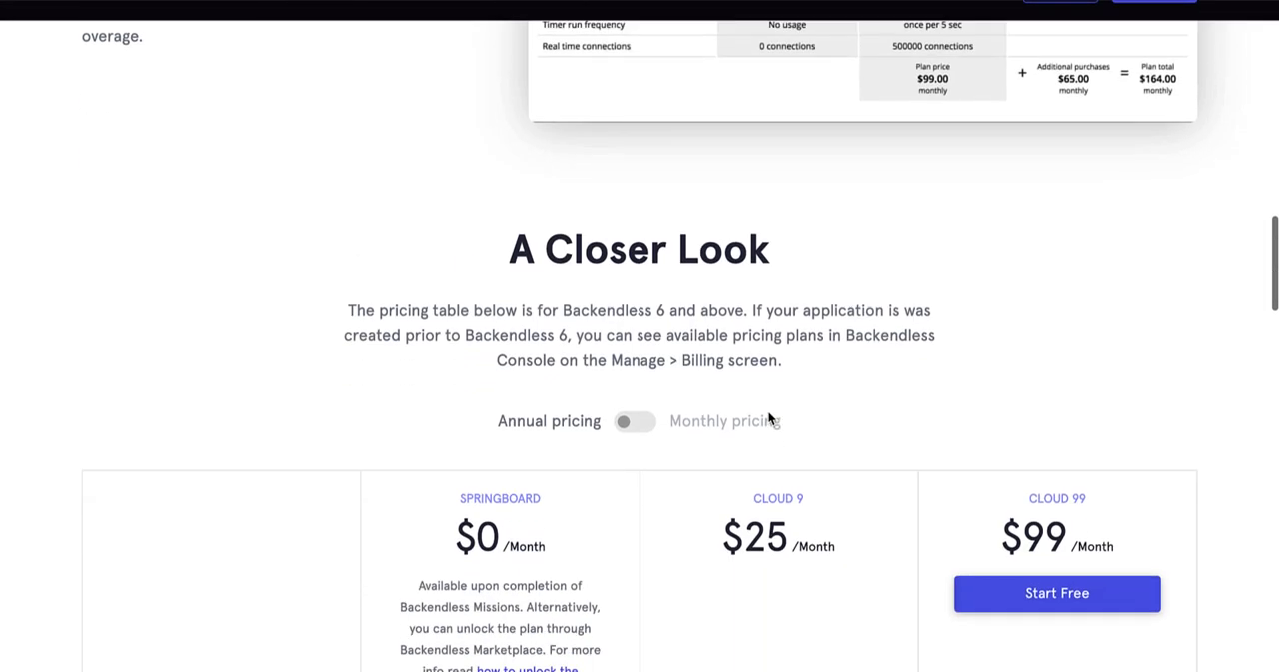
pyautogui.scroll(-3)
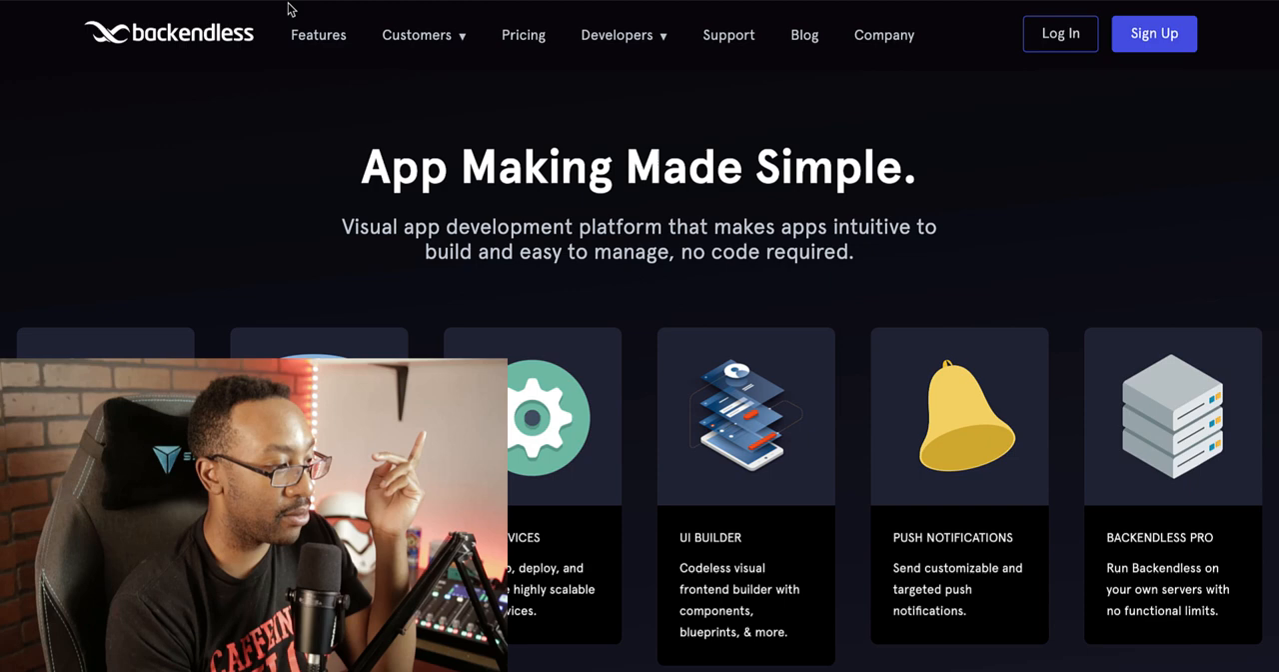
# - Go through the Developers menu to the Adalo integration blog post and read through it
pyautogui.click(415, 35)
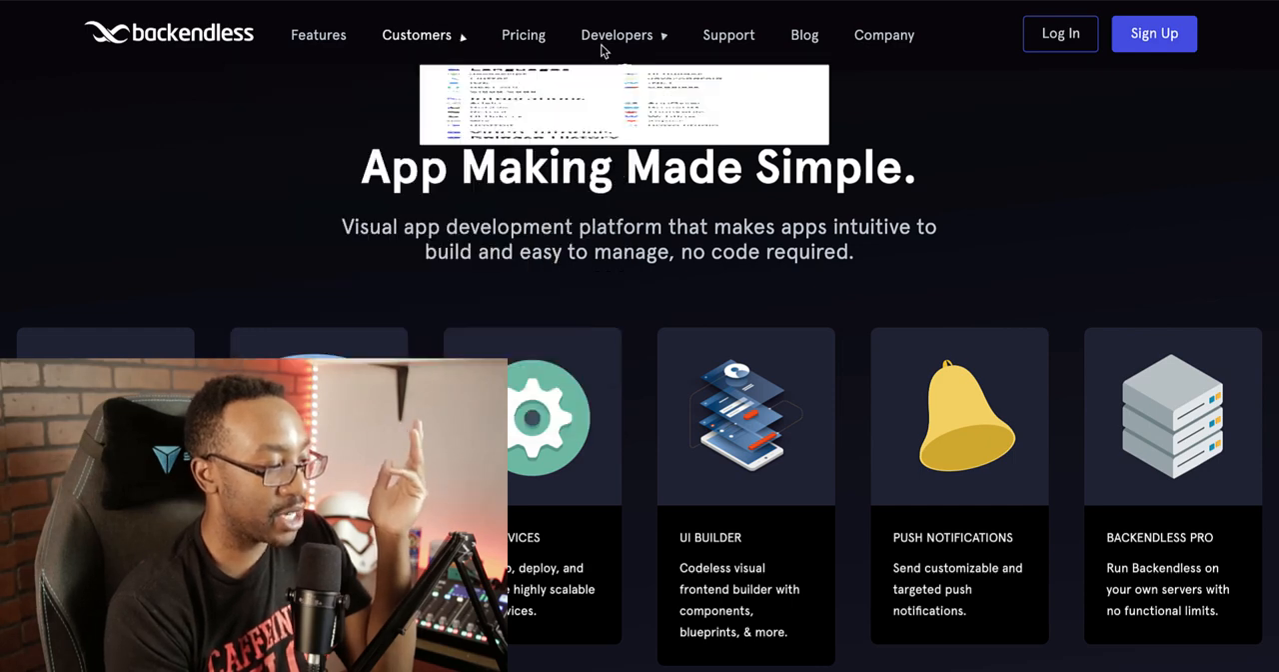
pyautogui.click(619, 35)
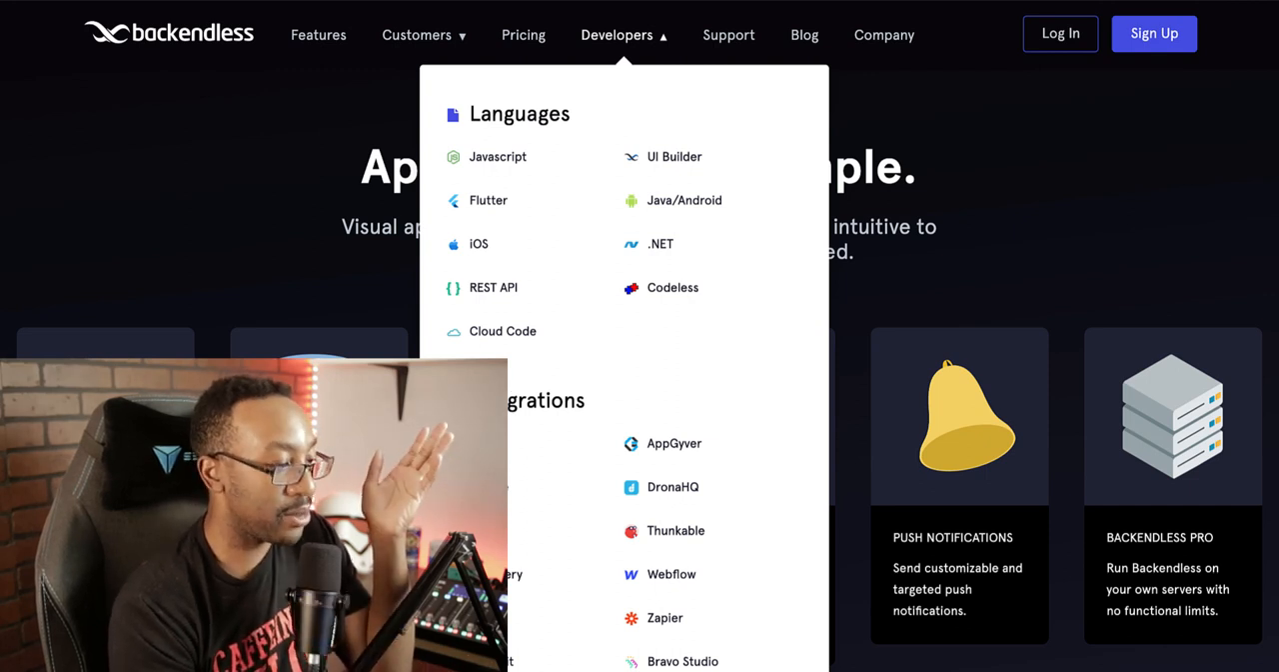
pyautogui.click(804, 34)
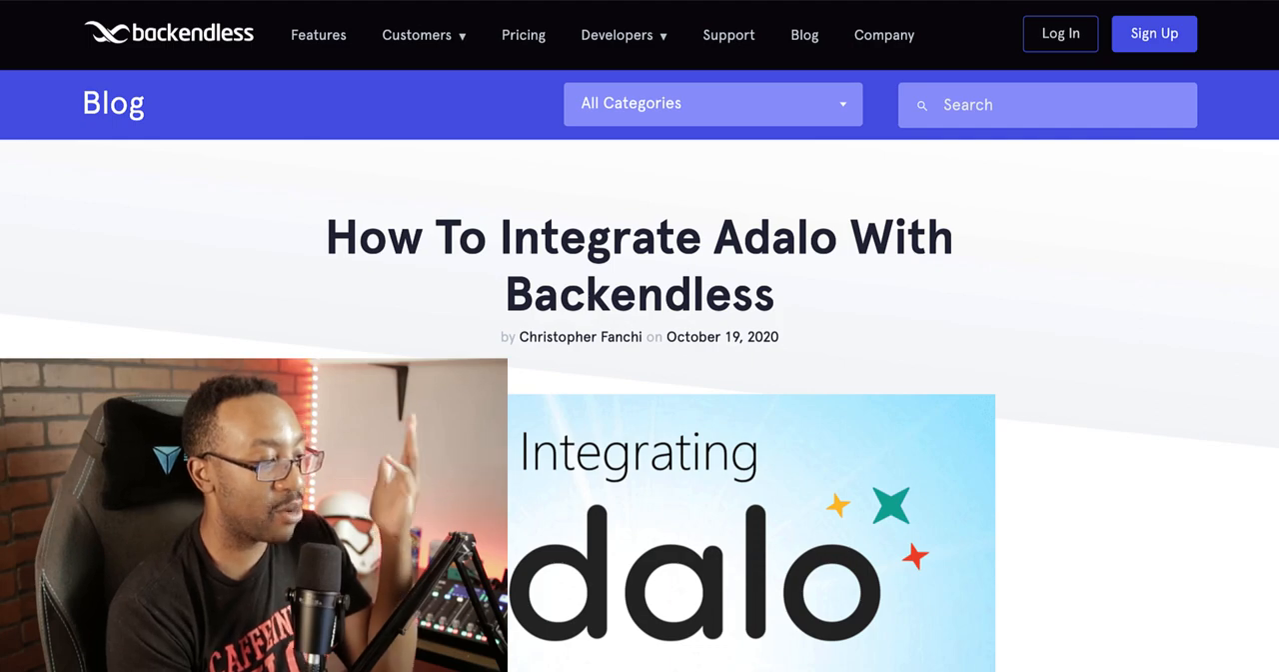
pyautogui.scroll(-3)
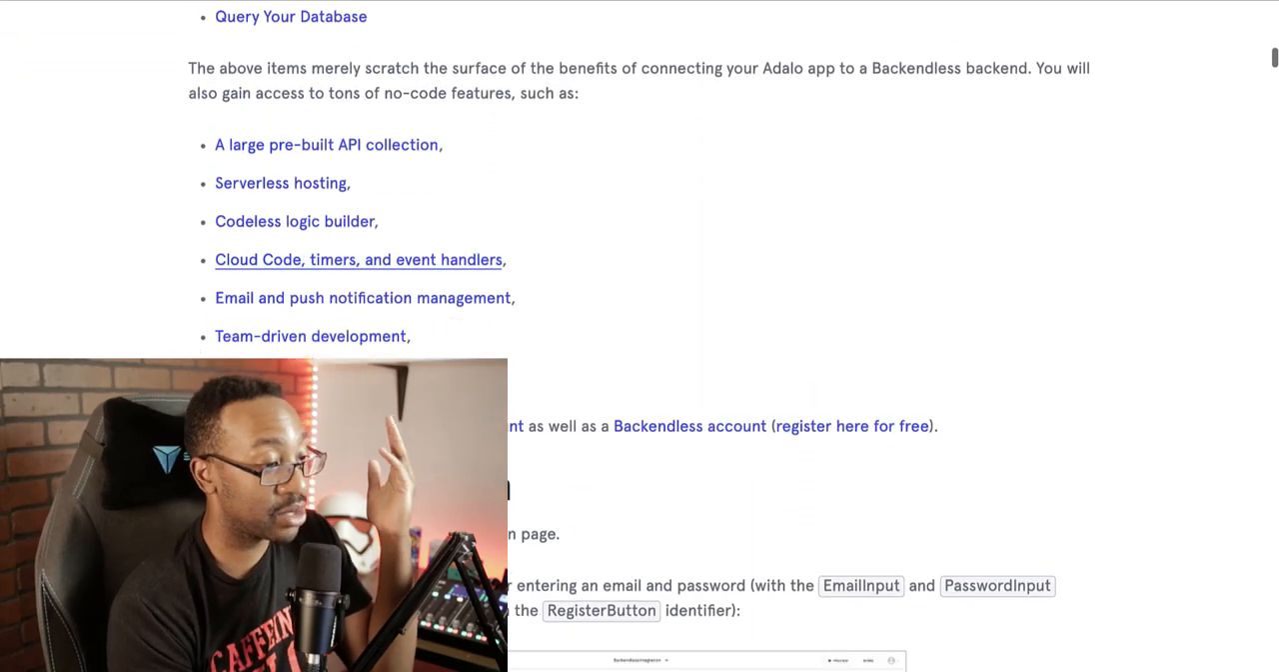
pyautogui.scroll(-3)
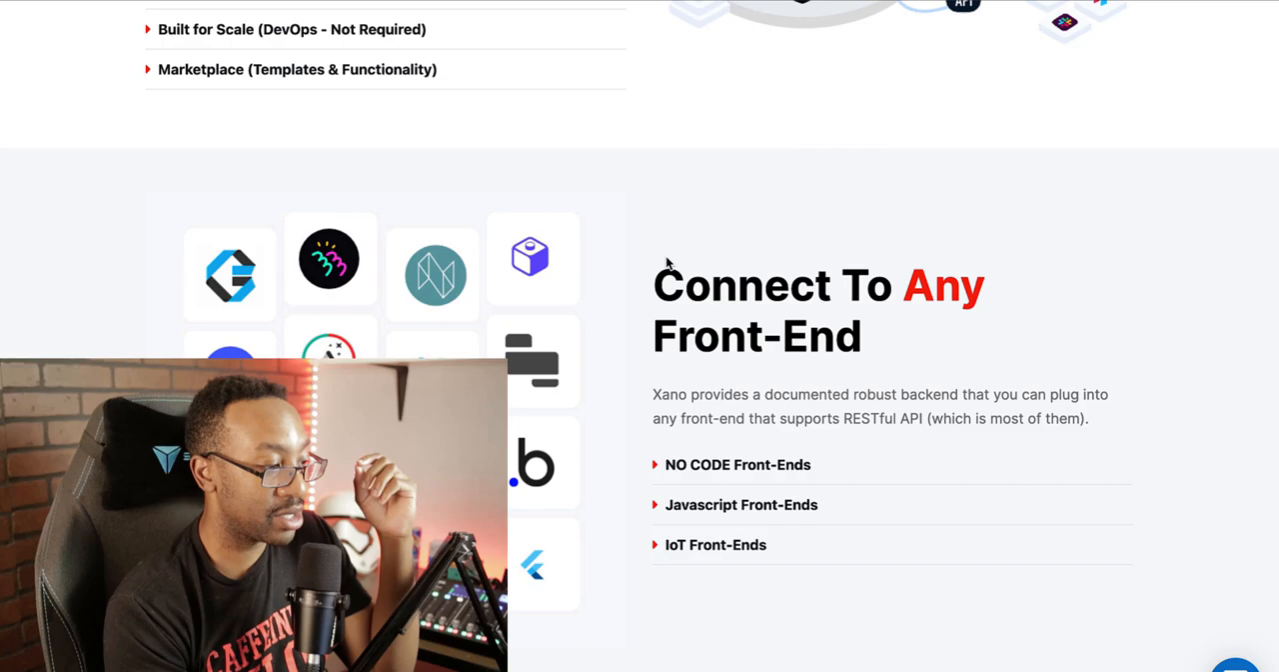
# - Scroll the Xano homepage through development costs, testimonials and footer, and back up
pyautogui.scroll(-3)
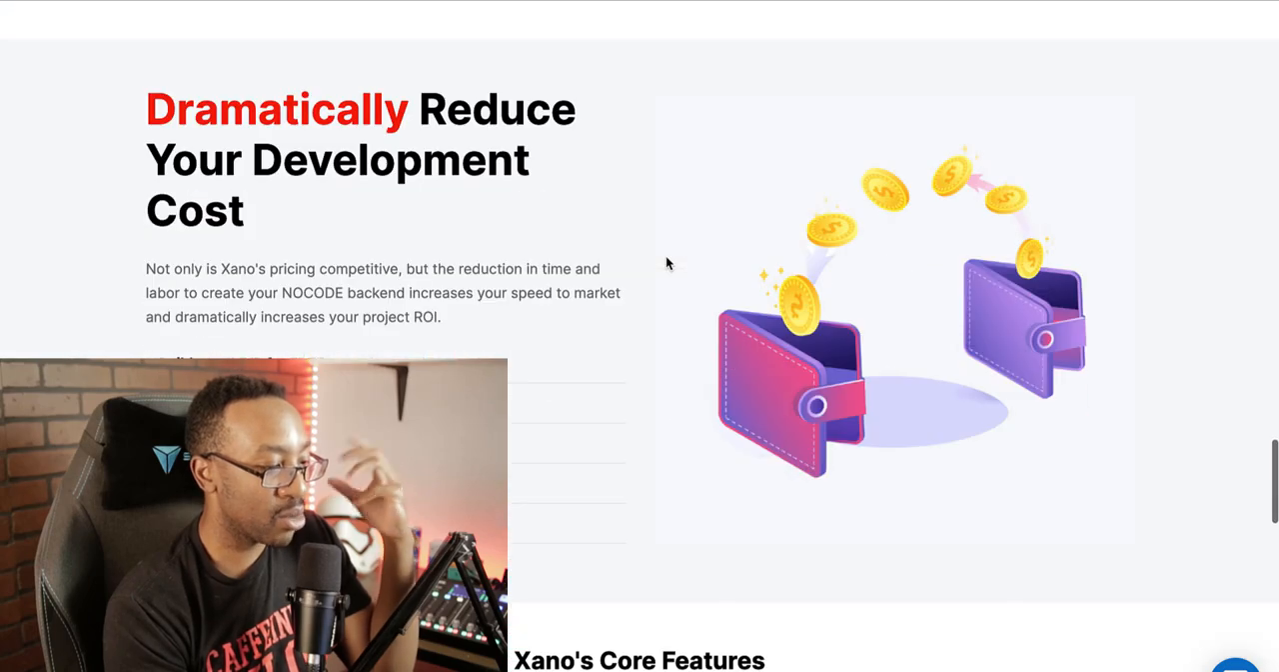
pyautogui.scroll(-3)
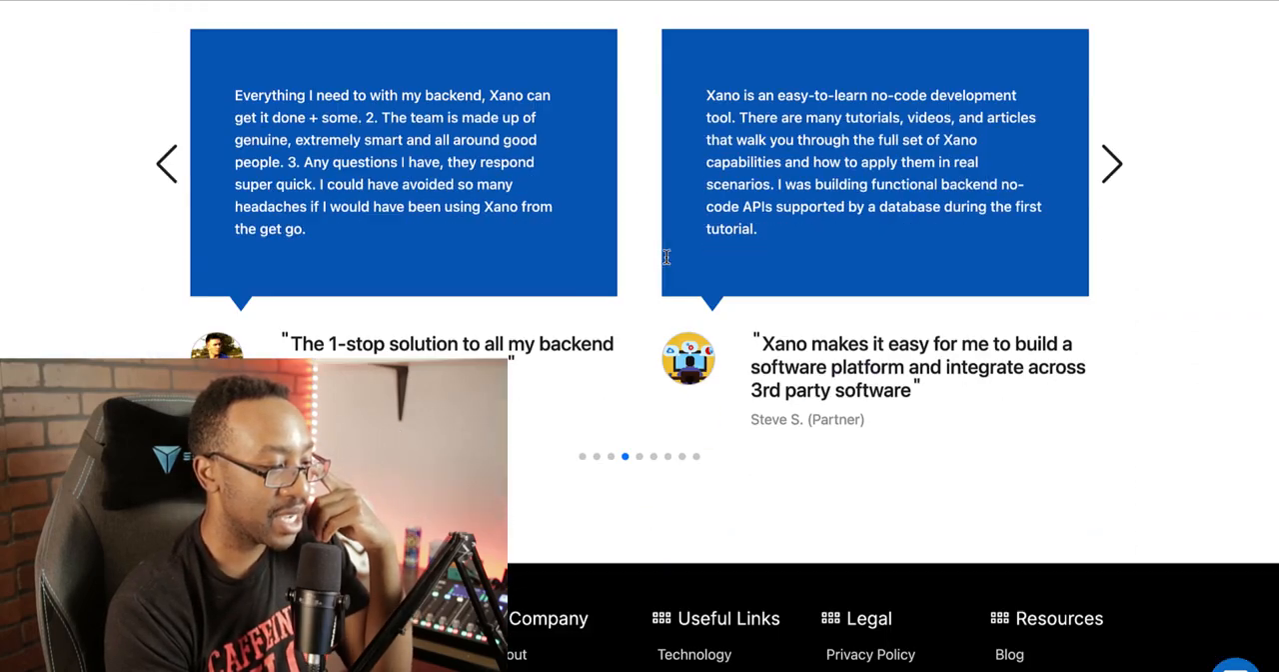
pyautogui.scroll(-3)
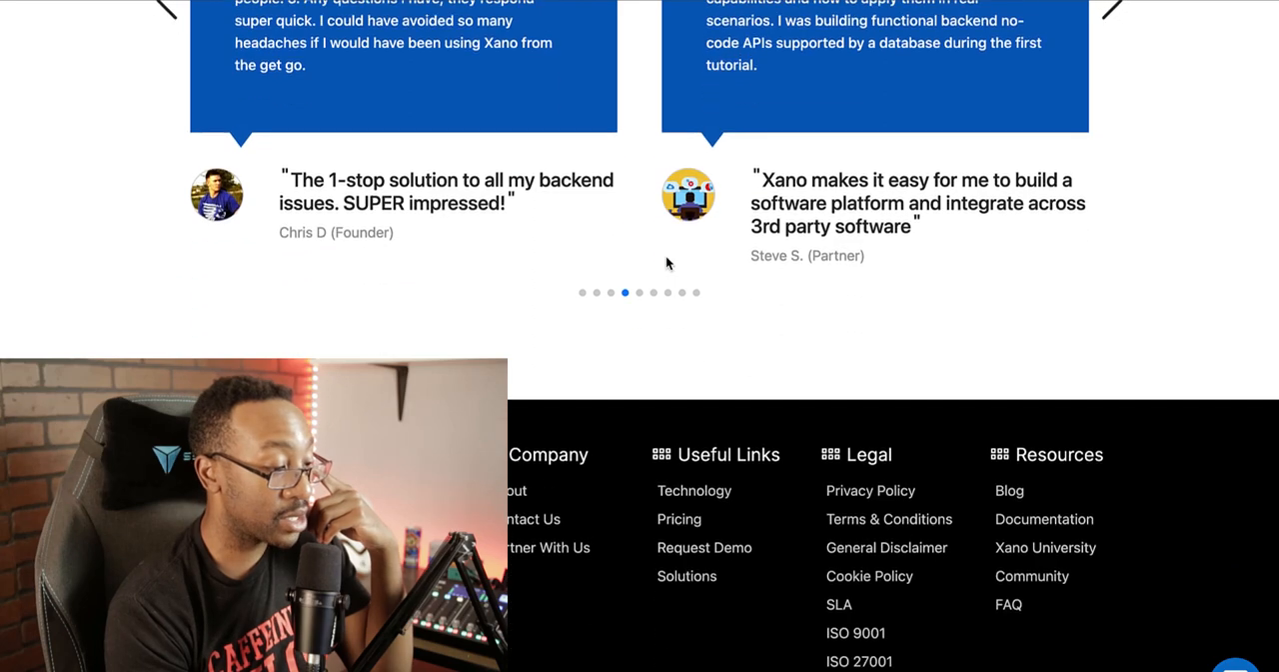
pyautogui.scroll(3)
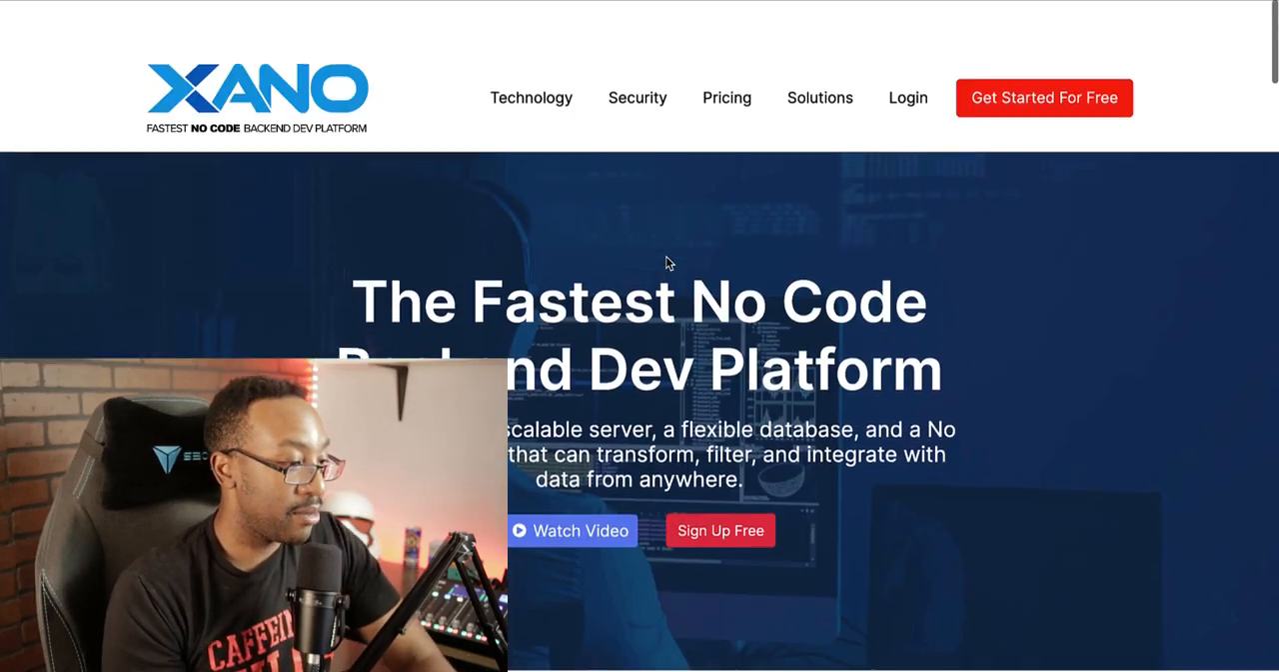
pyautogui.scroll(-3)
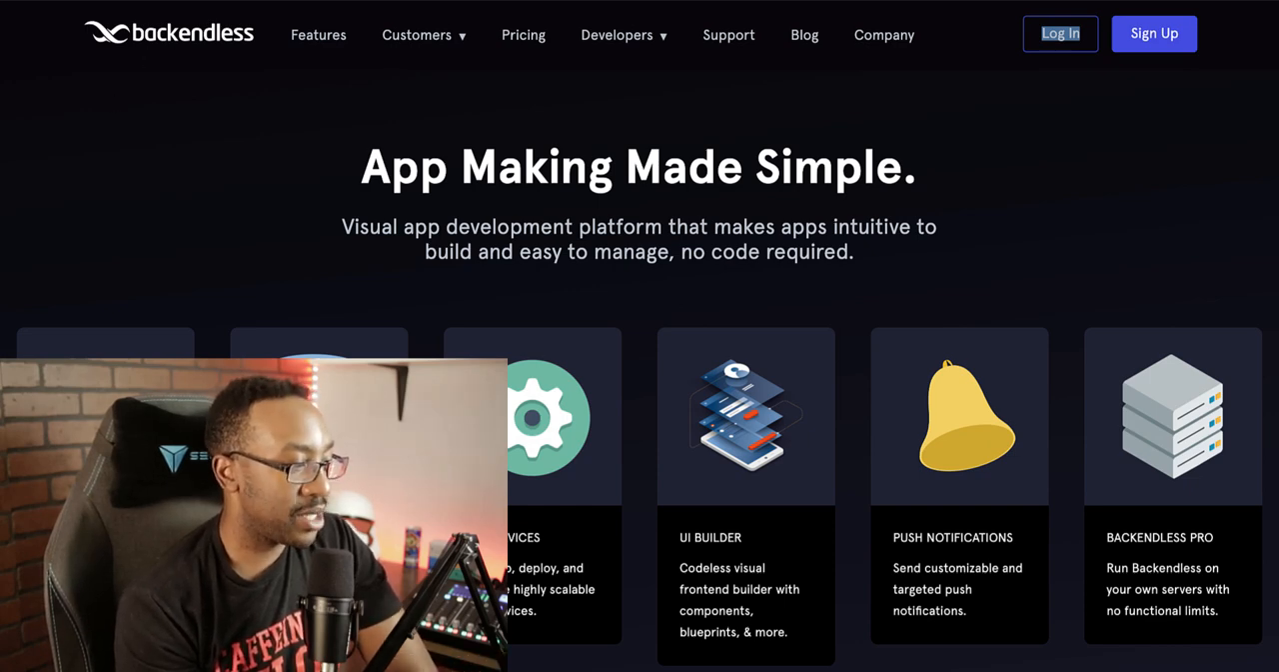
# - Log in to the Backendless console and open UI Builder on the meh app's landing page
pyautogui.click(1060, 33)
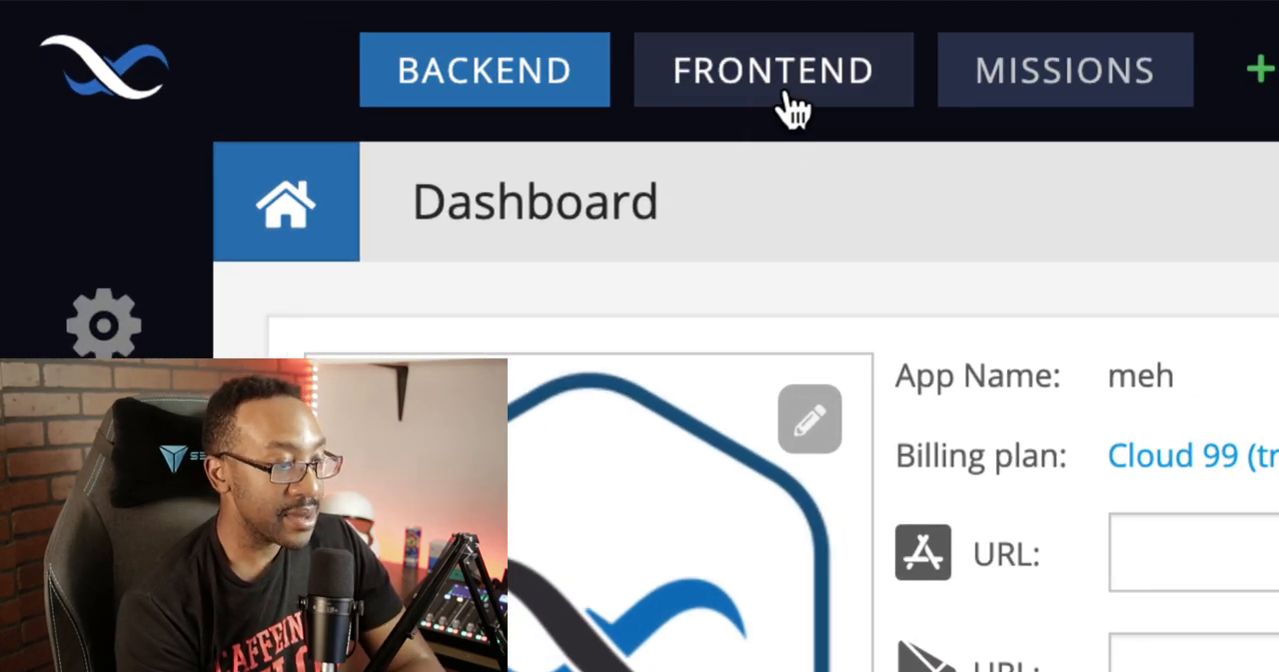
pyautogui.click(774, 70)
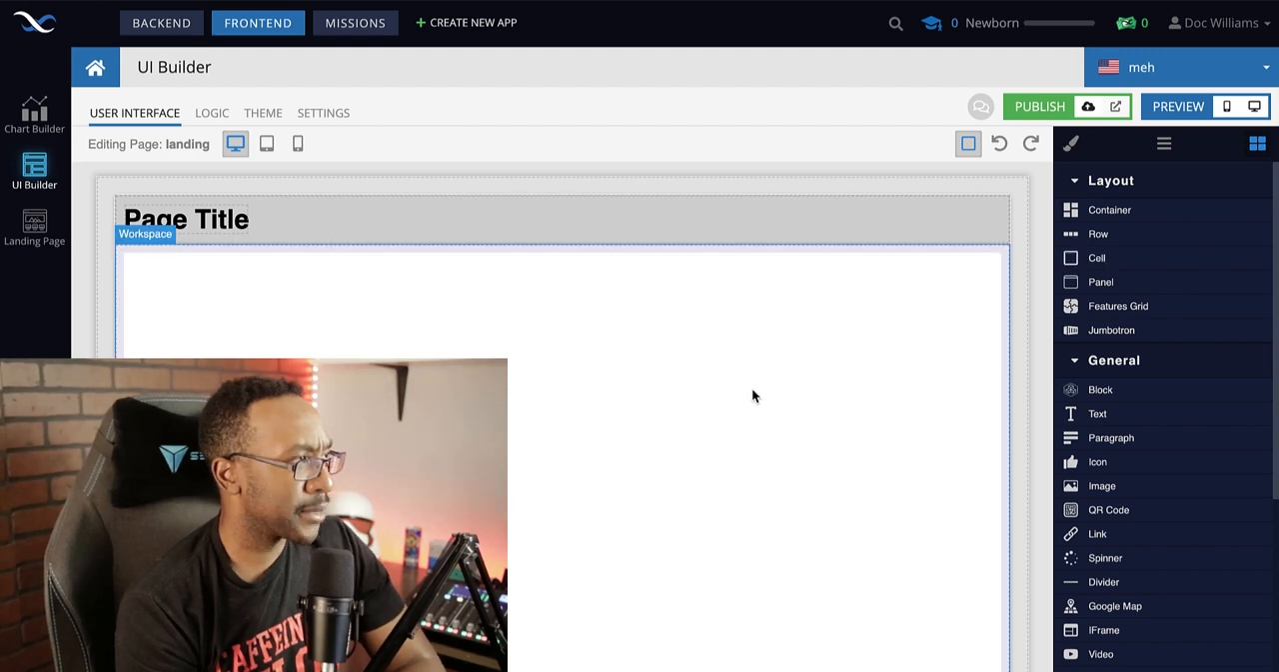
# - Return to the meh app's BACKEND dashboard showing API keys and usage statistics
pyautogui.click(160, 23)
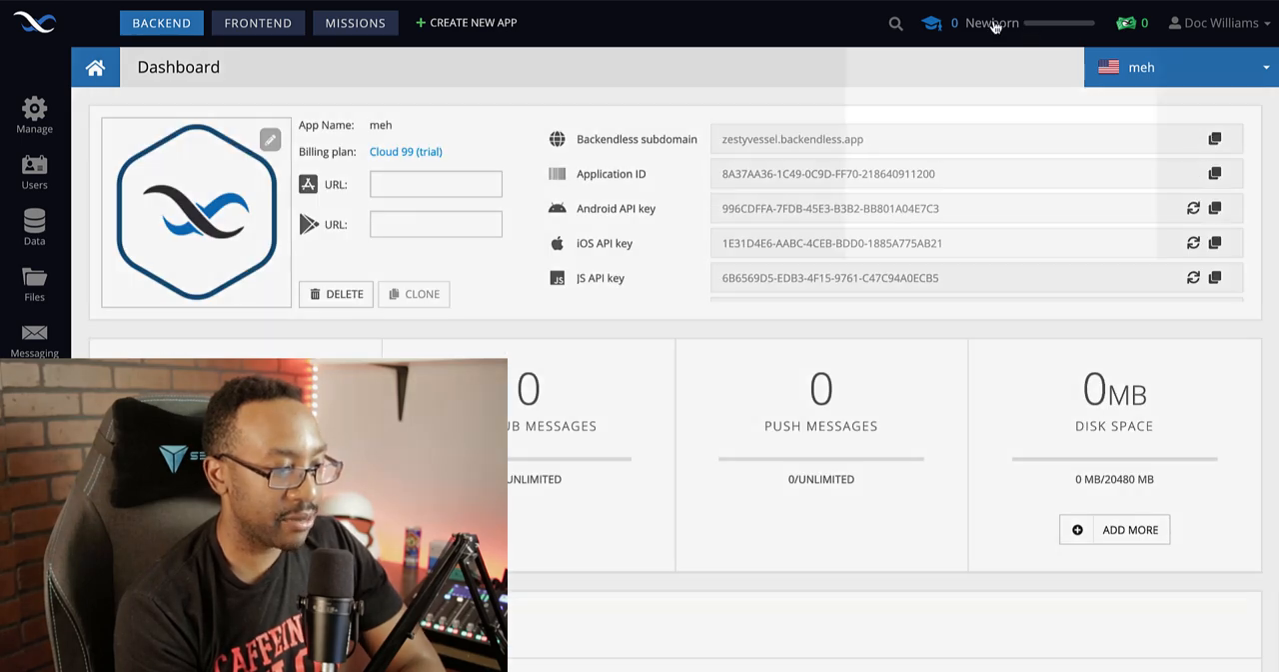
pyautogui.click(991, 22)
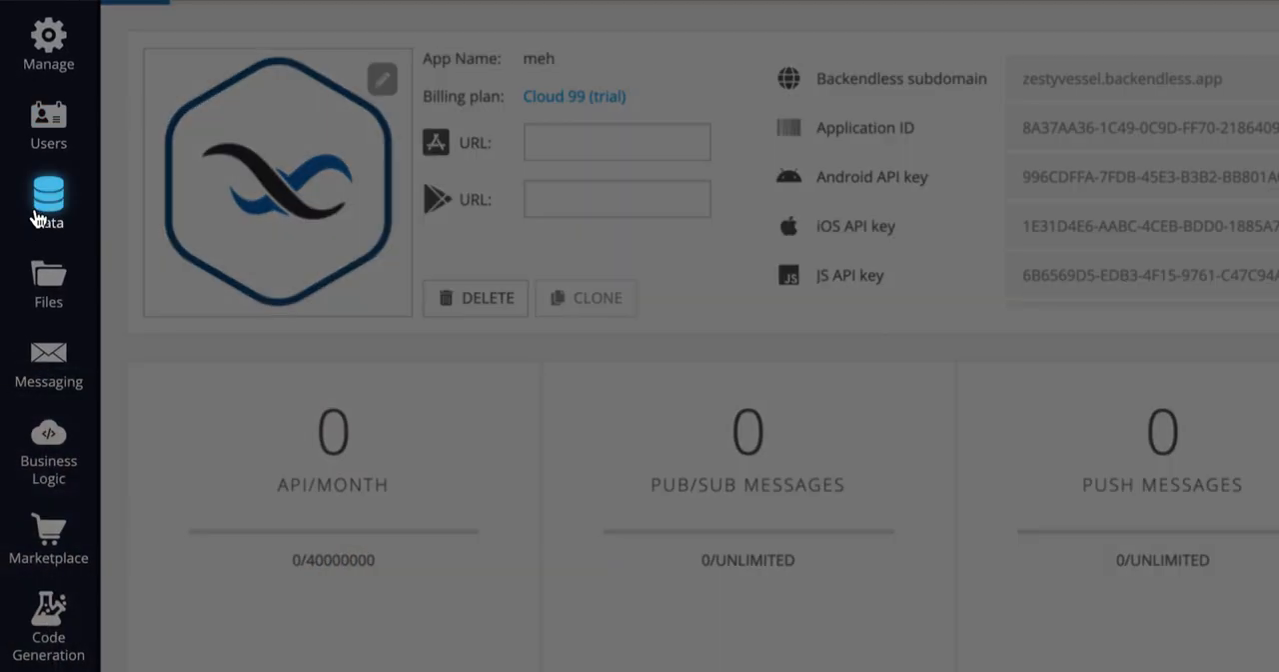
# - Visit Data Management and Files, ending on Business Logic's empty API Services list
pyautogui.click(48, 193)
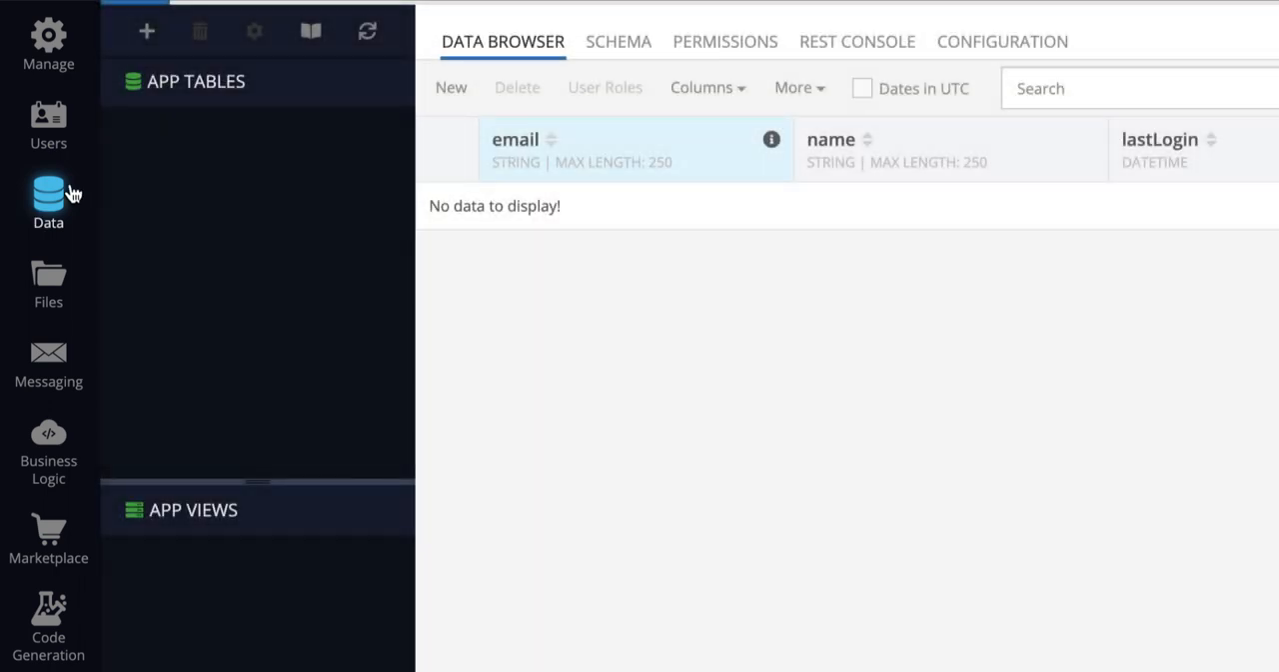
pyautogui.moveTo(223, 482)
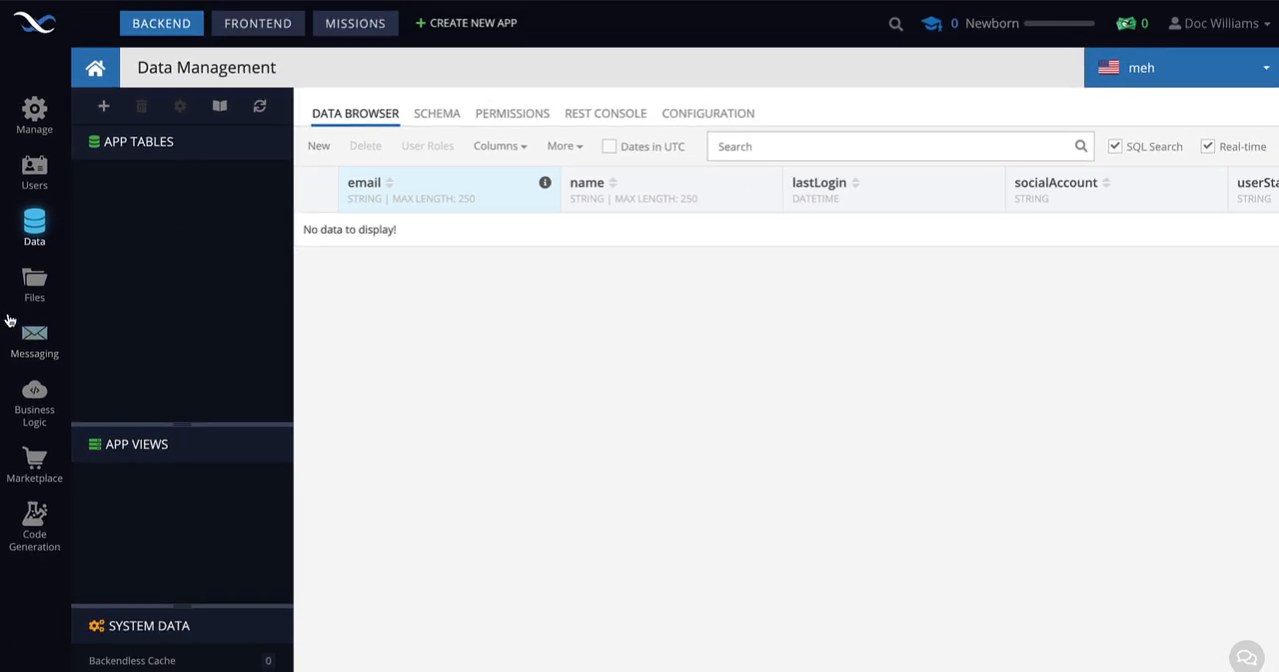
pyautogui.click(34, 284)
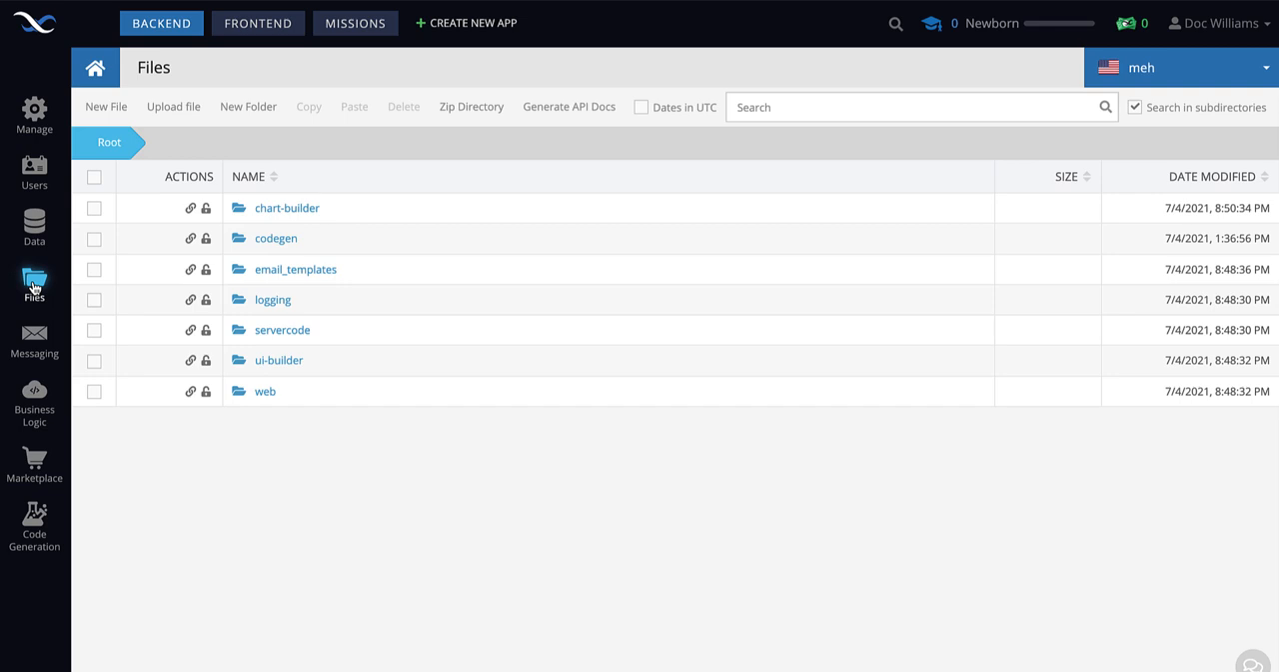
pyautogui.click(34, 400)
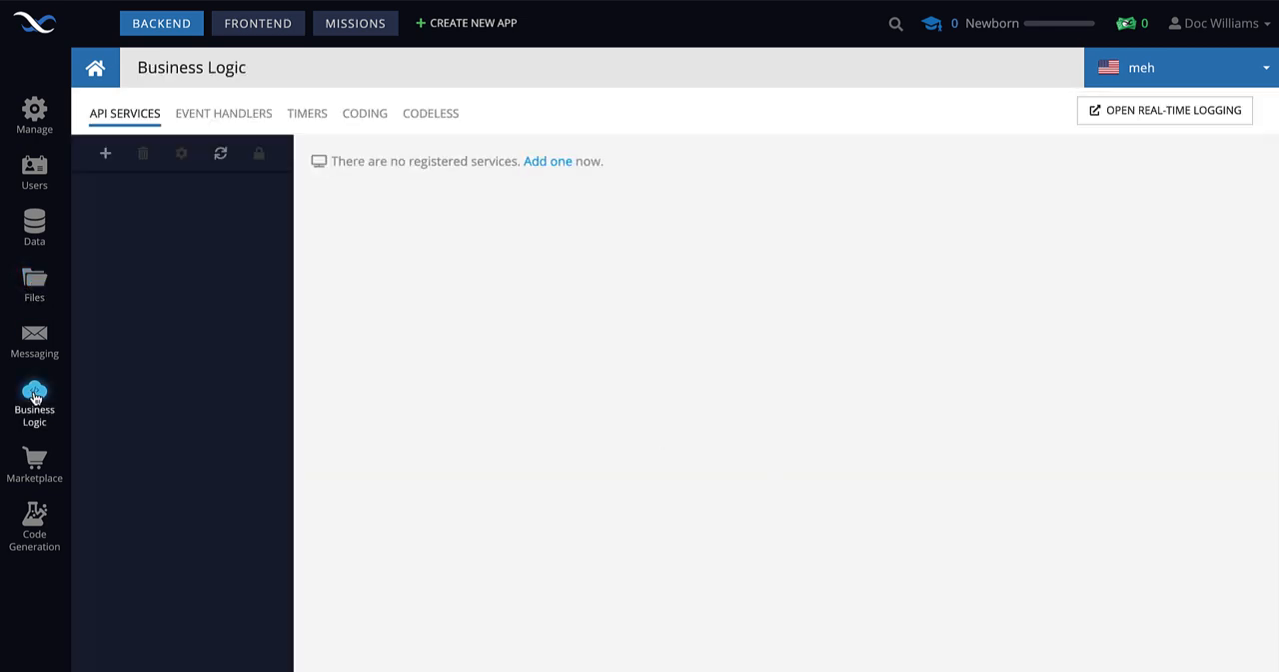
pyautogui.moveTo(34, 528)
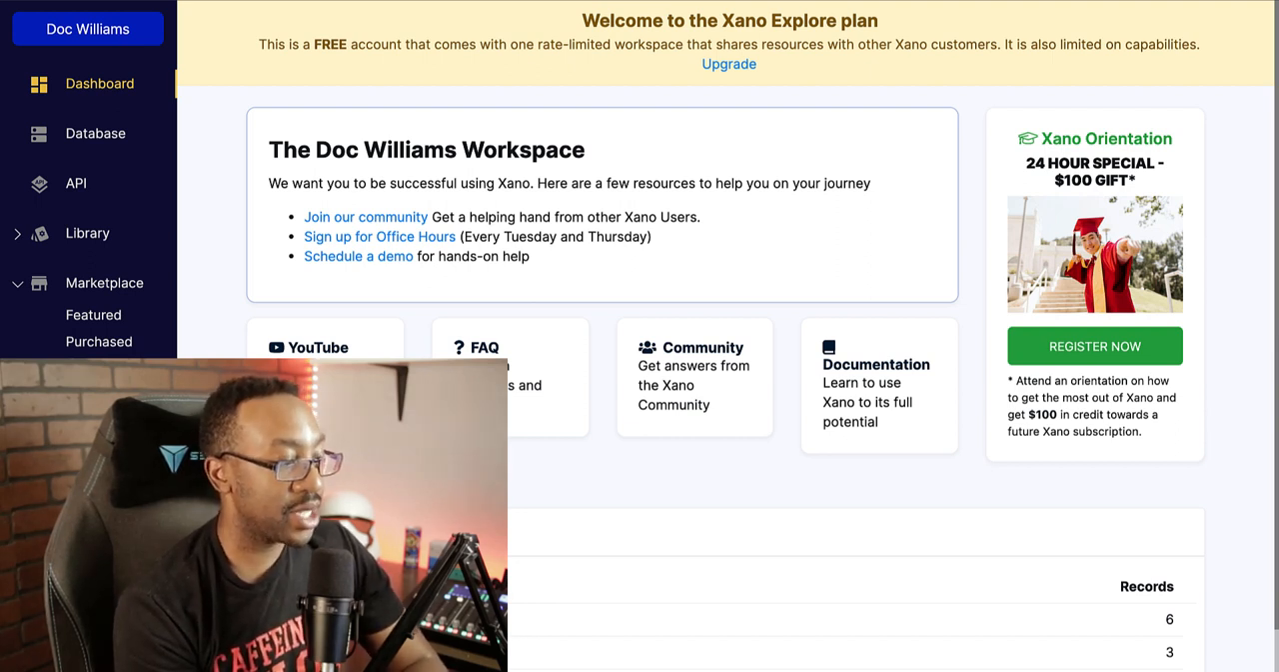
# - Scroll the Xano dashboard to Workspace Usage and dismiss the quick start guide
pyautogui.scroll(-3)
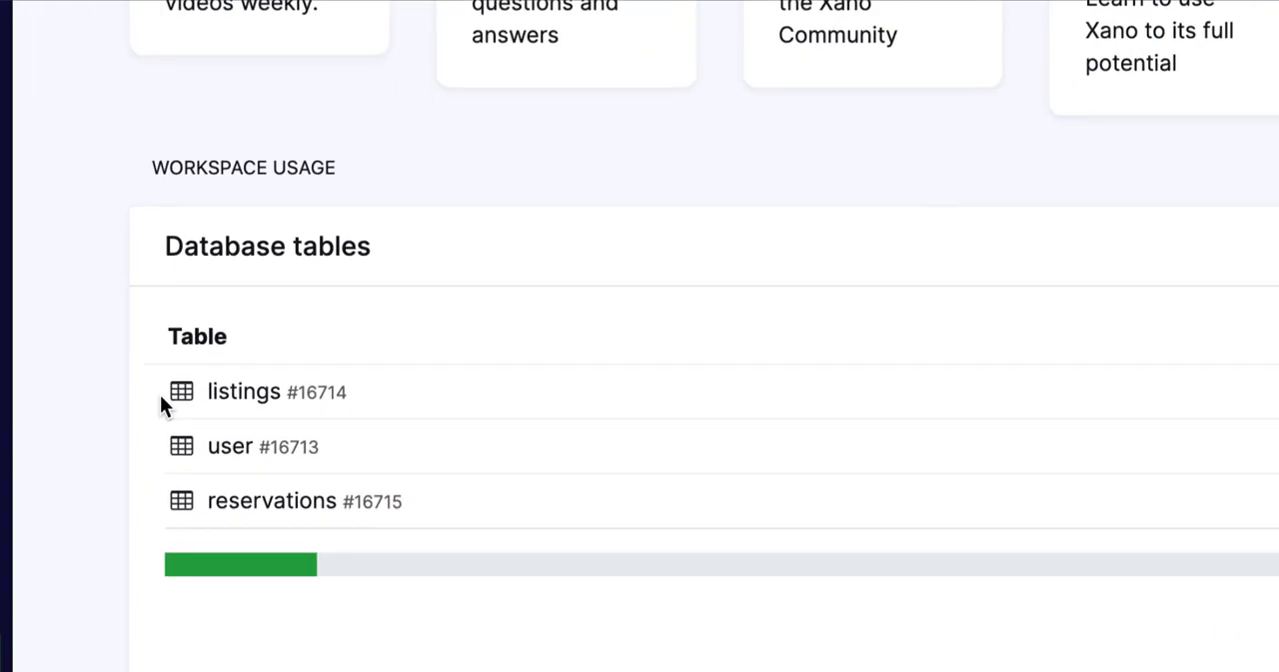
pyautogui.moveTo(83, 538)
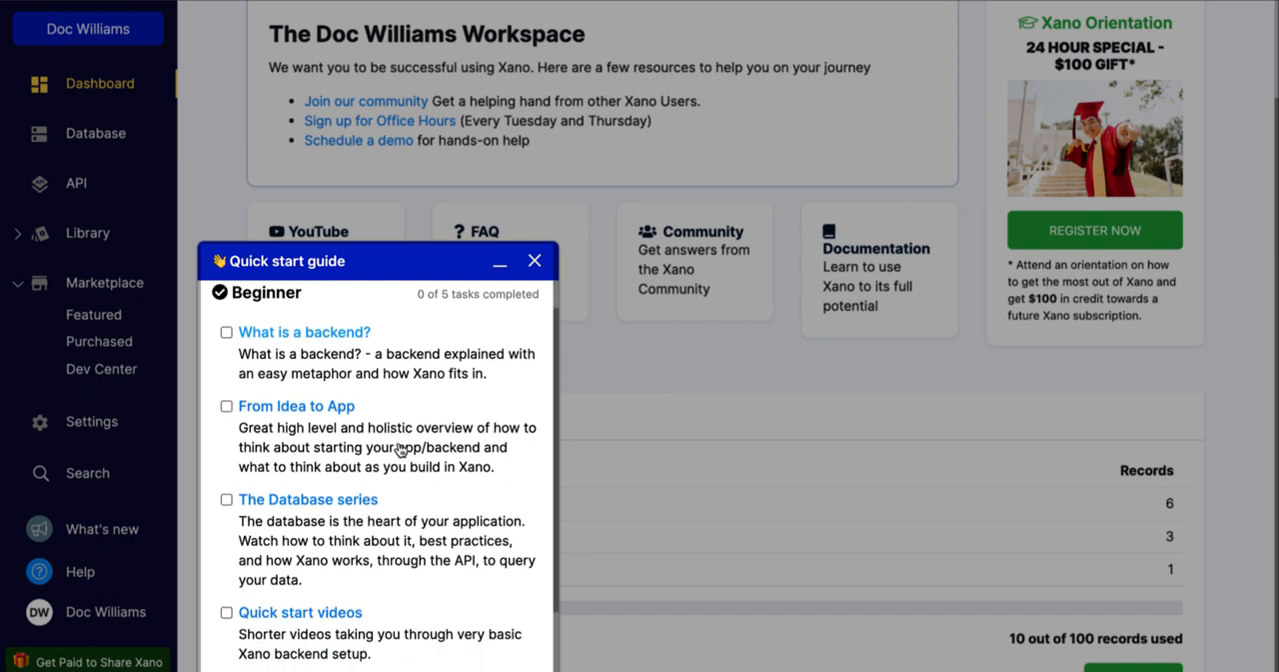
pyautogui.click(533, 260)
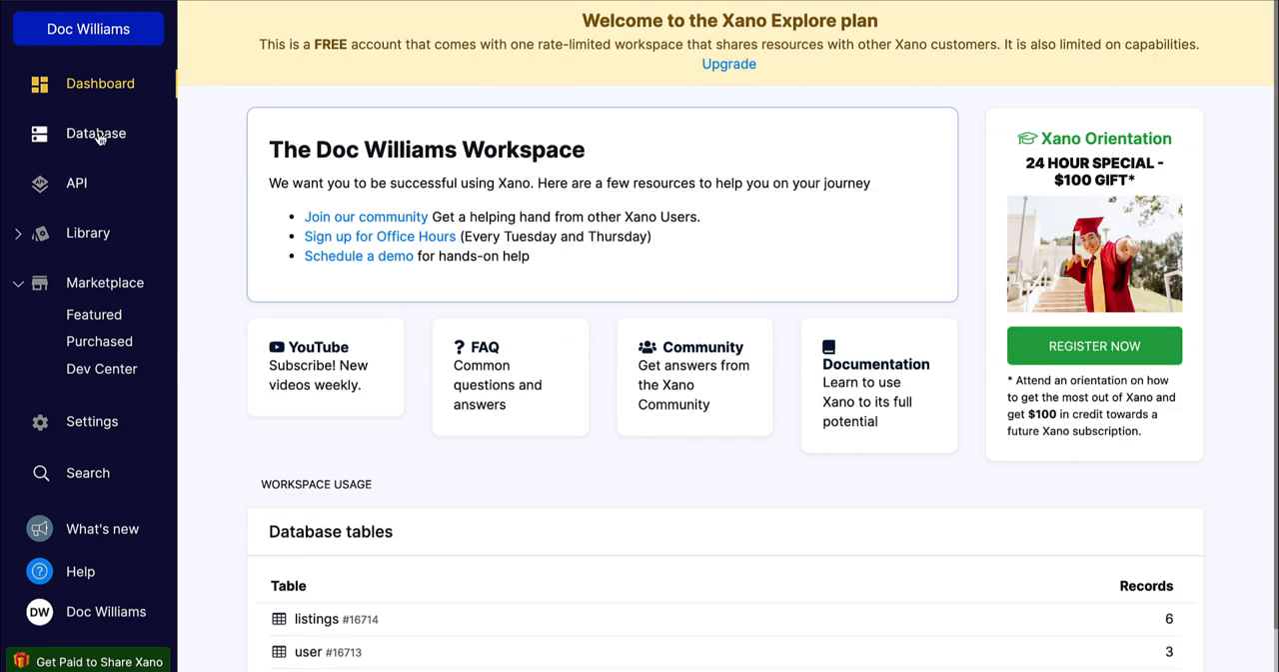
# - Open Database in the sidebar to see the listings, reservations and user table schemas
pyautogui.click(95, 133)
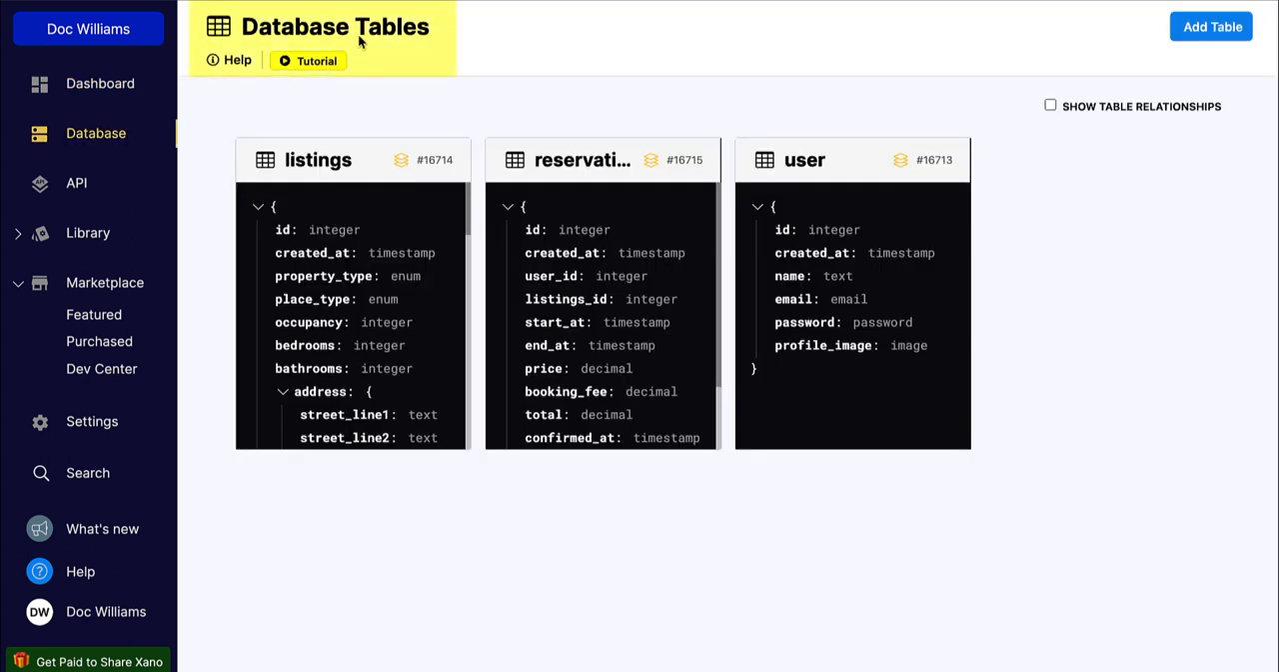
pyautogui.moveTo(233, 332)
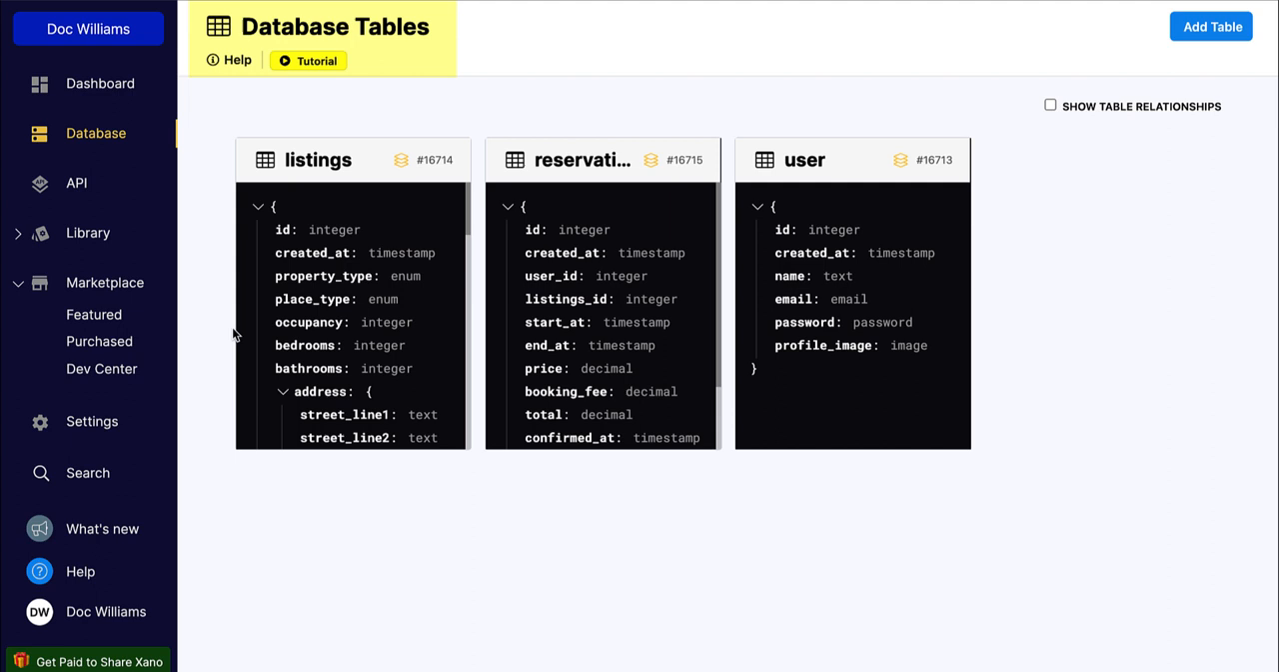
pyautogui.moveTo(451, 448)
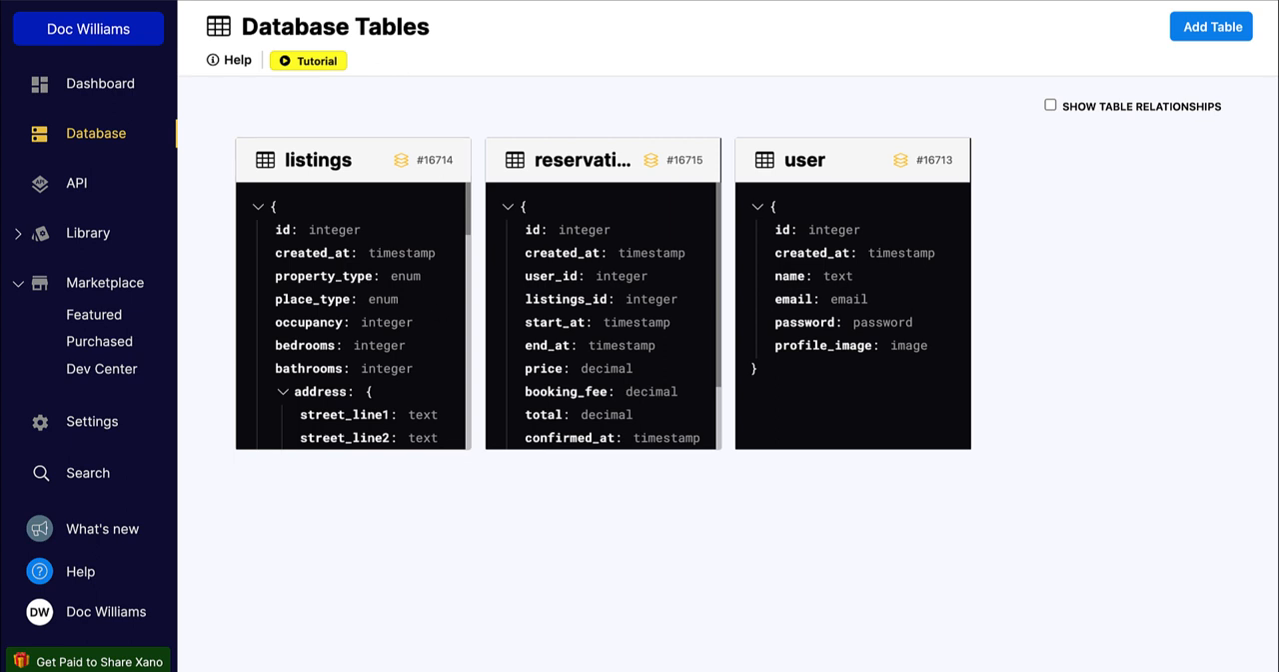
pyautogui.moveTo(288, 138)
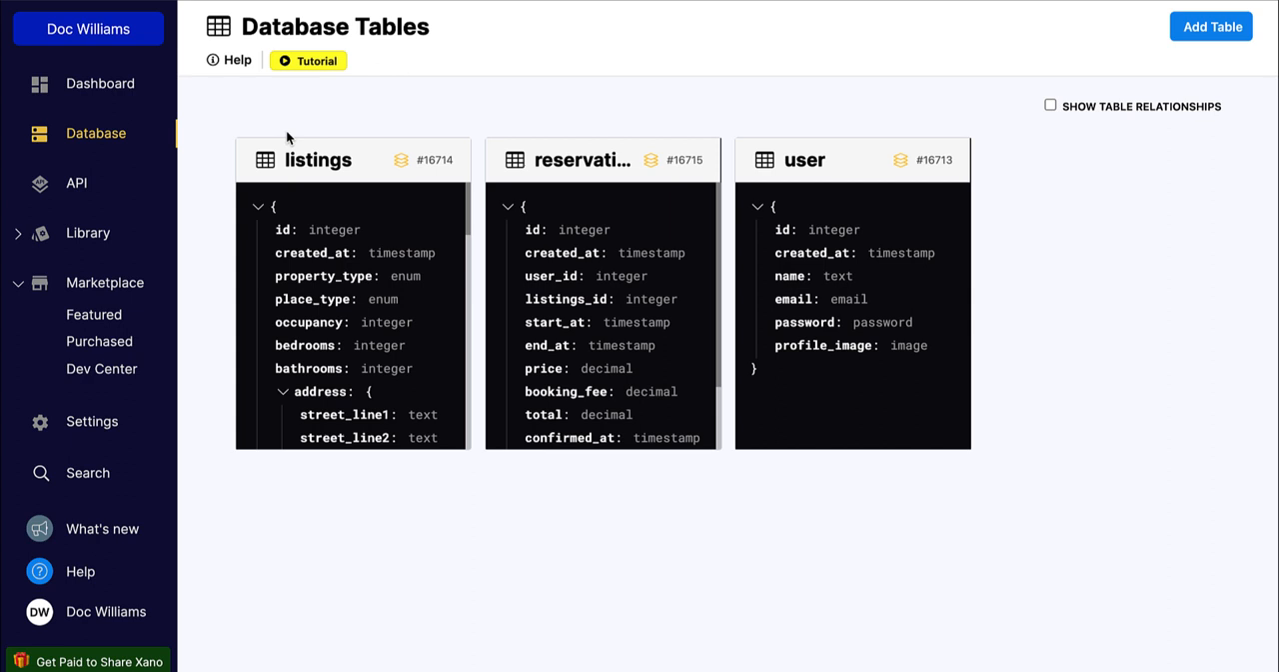
pyautogui.moveTo(305, 106)
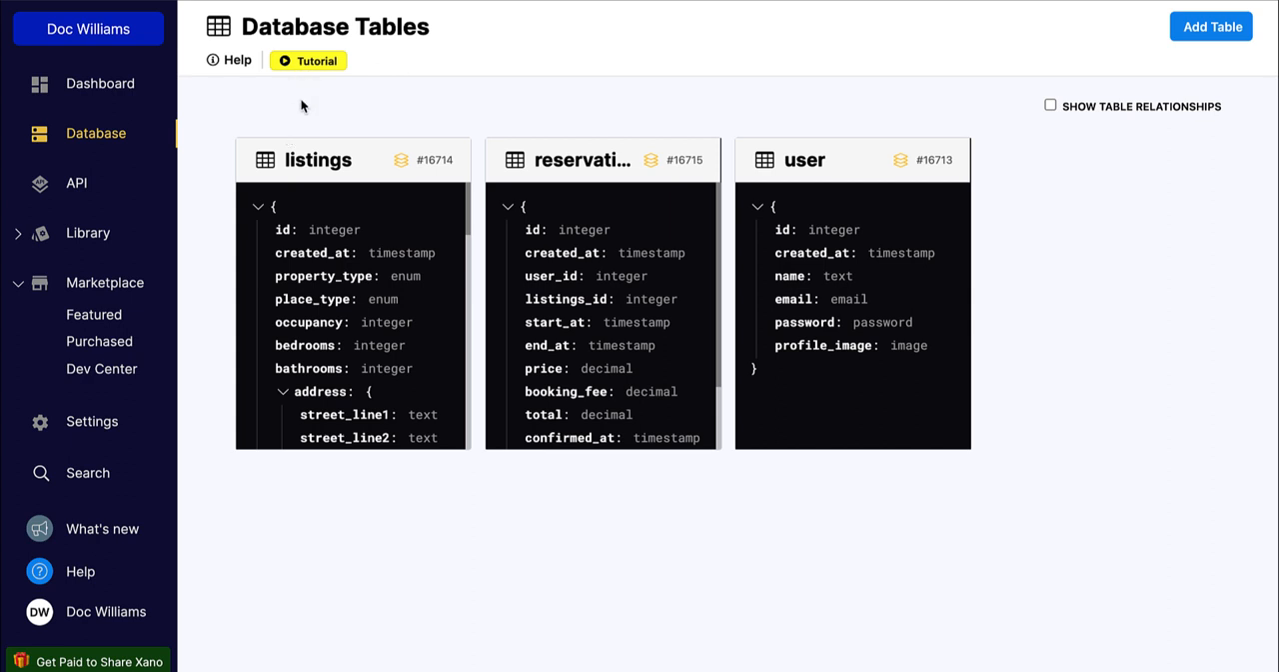
pyautogui.moveTo(244, 69)
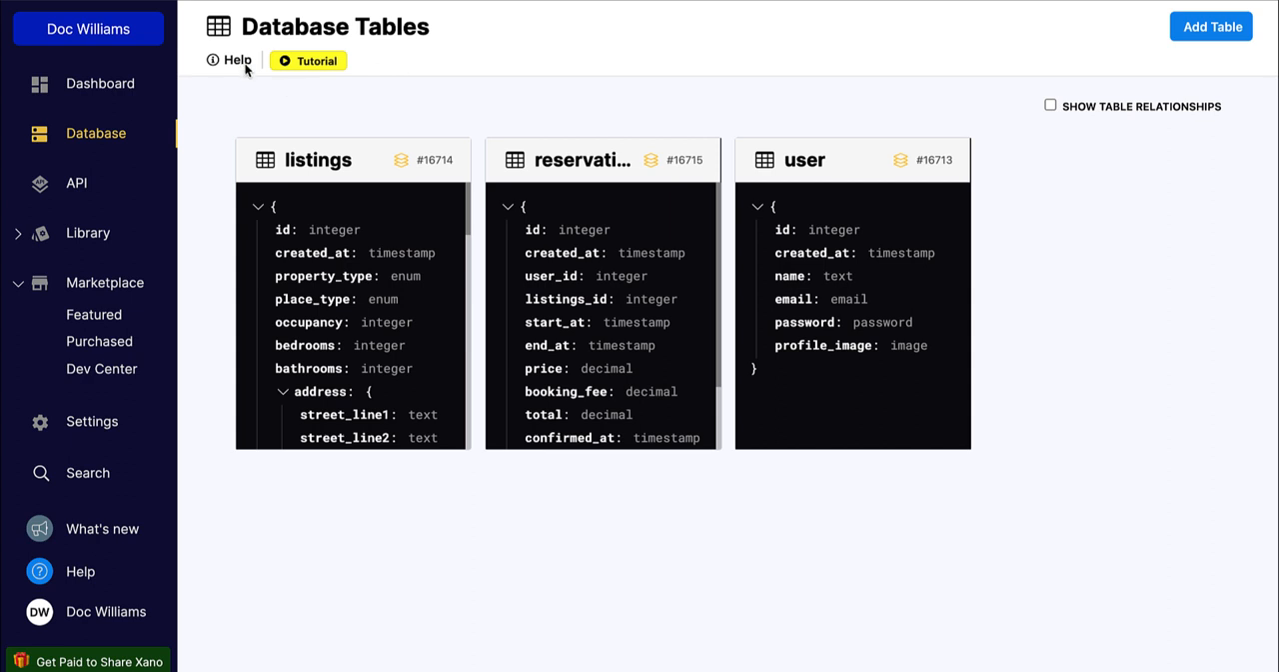
# - Review the rental marketplace API group's 21 endpoints, then check the empty Functions library
pyautogui.click(76, 183)
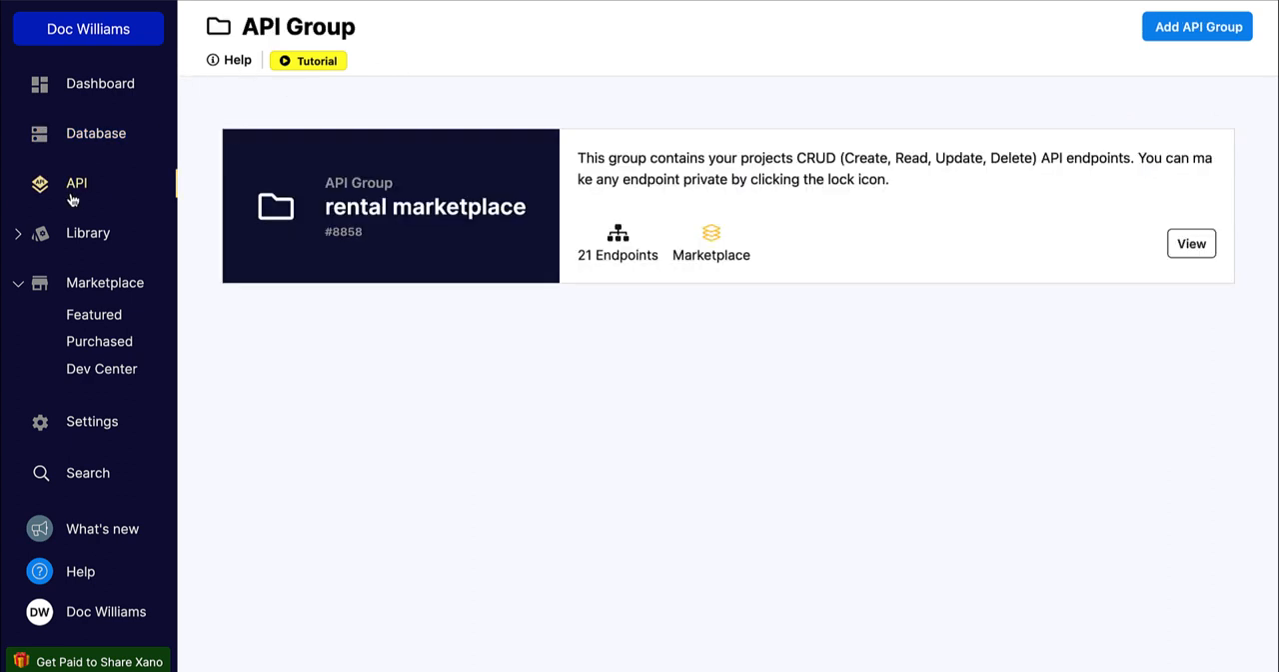
pyautogui.moveTo(345, 273)
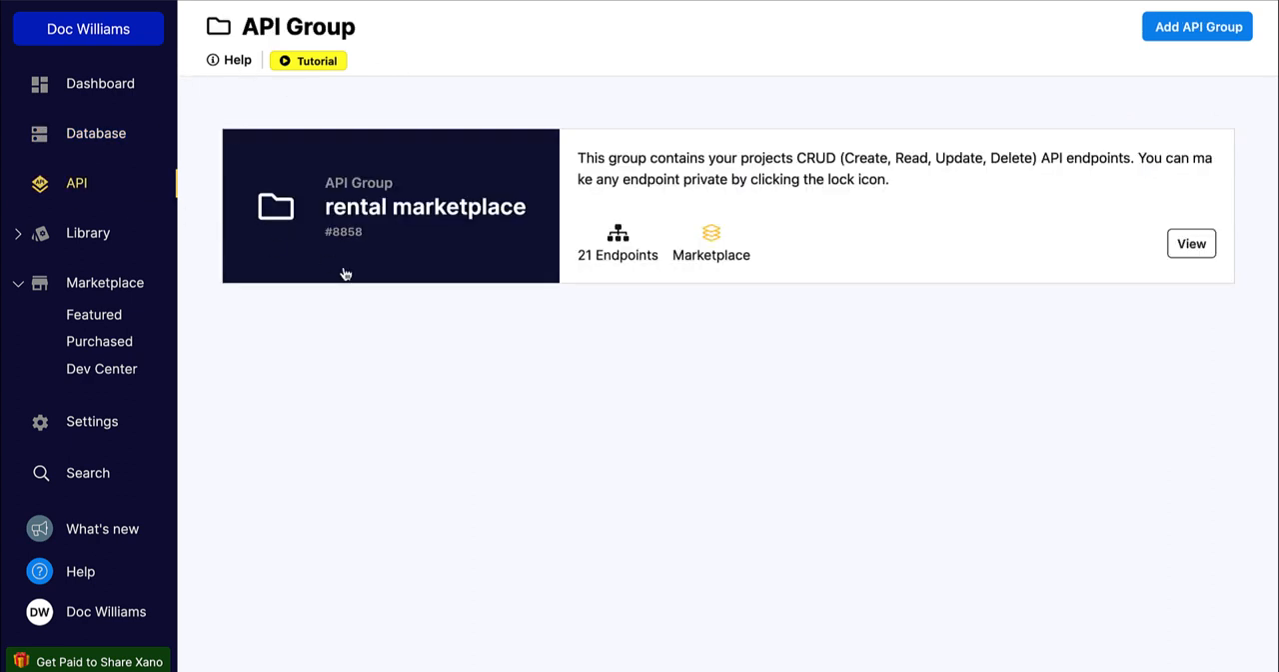
pyautogui.moveTo(322, 300)
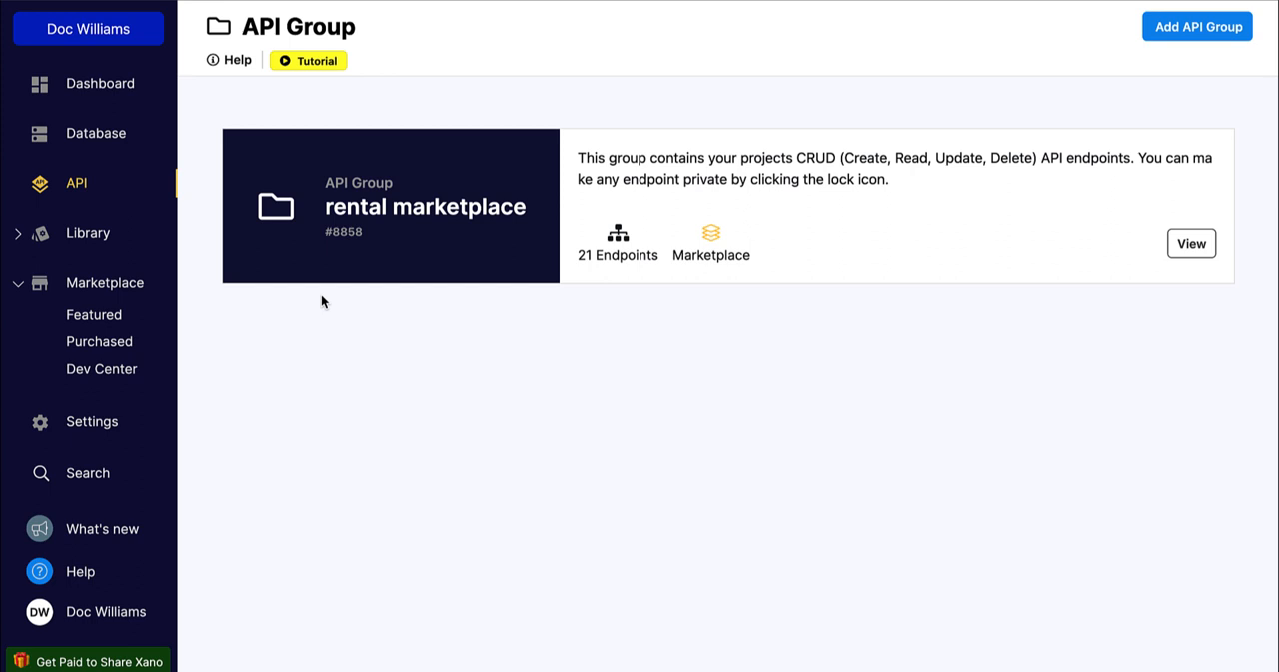
pyautogui.moveTo(118, 195)
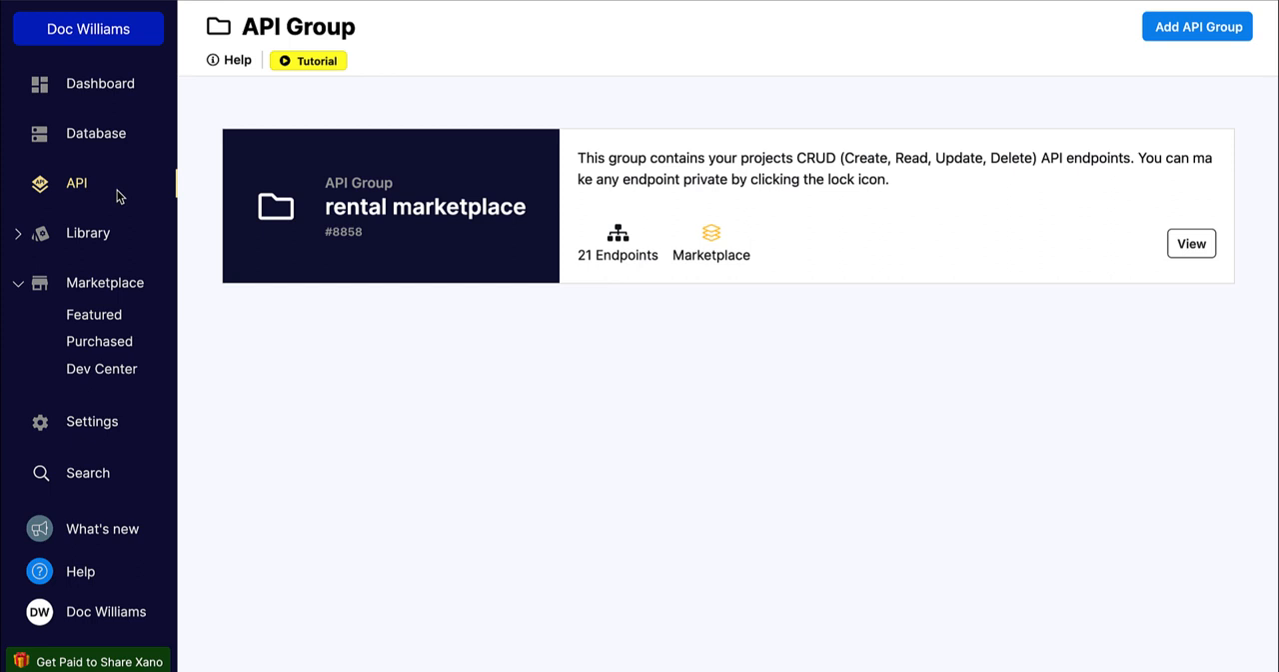
pyautogui.click(88, 232)
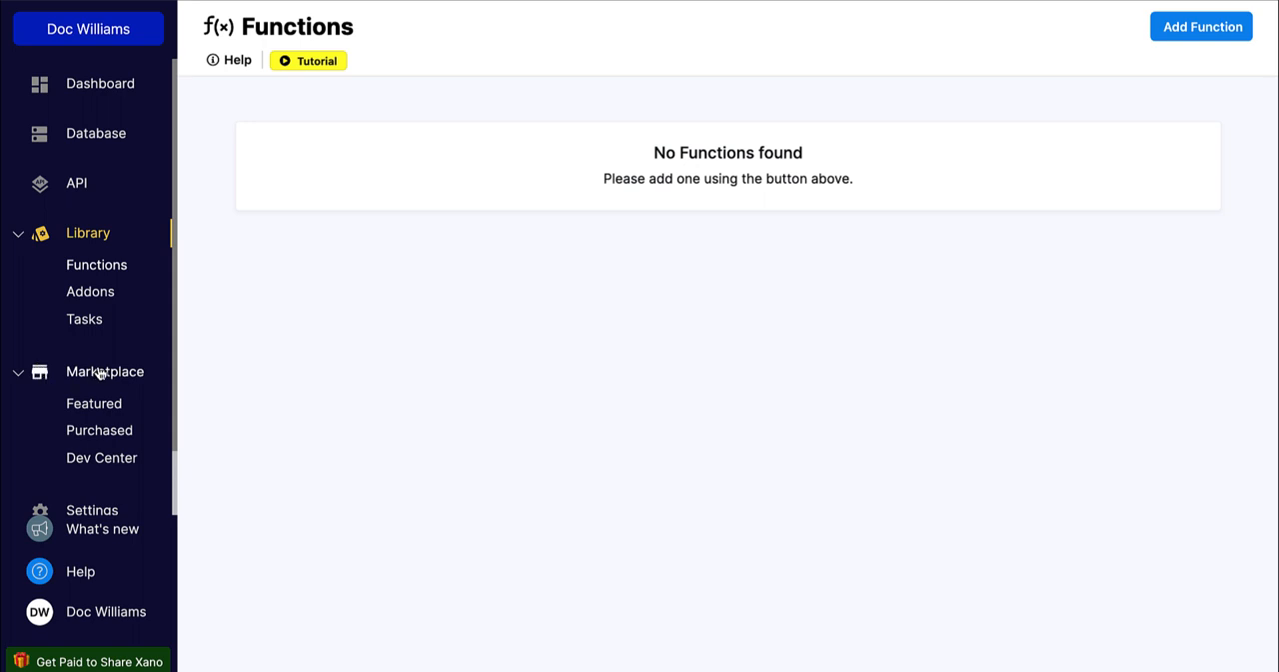
pyautogui.moveTo(100, 410)
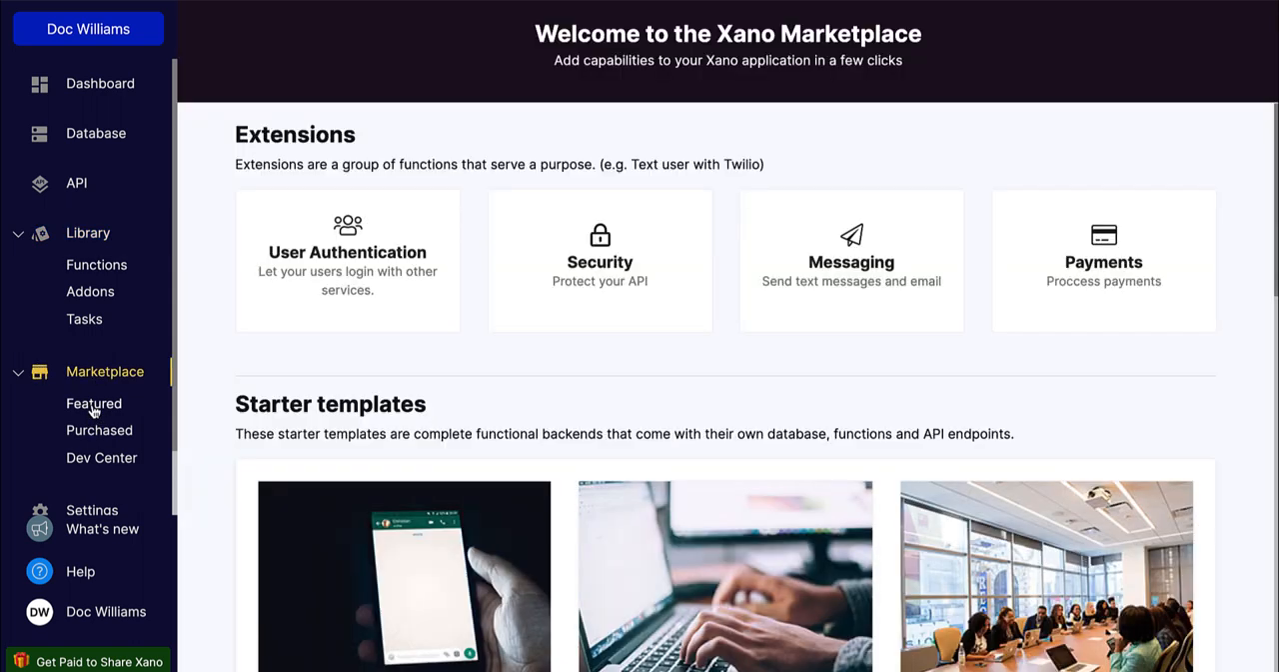
# - Scroll through Xano's featured extensions and starter templates down to Rental Marketplace, Todo List and Wiki
pyautogui.scroll(-3)
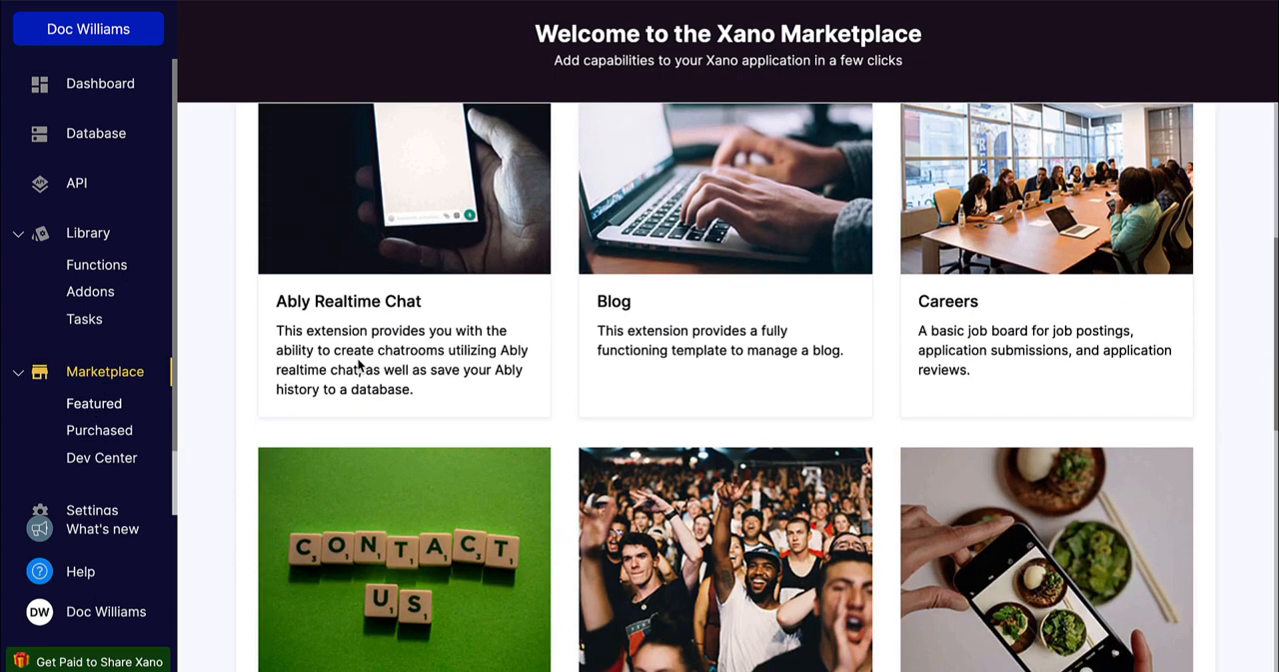
pyautogui.scroll(-3)
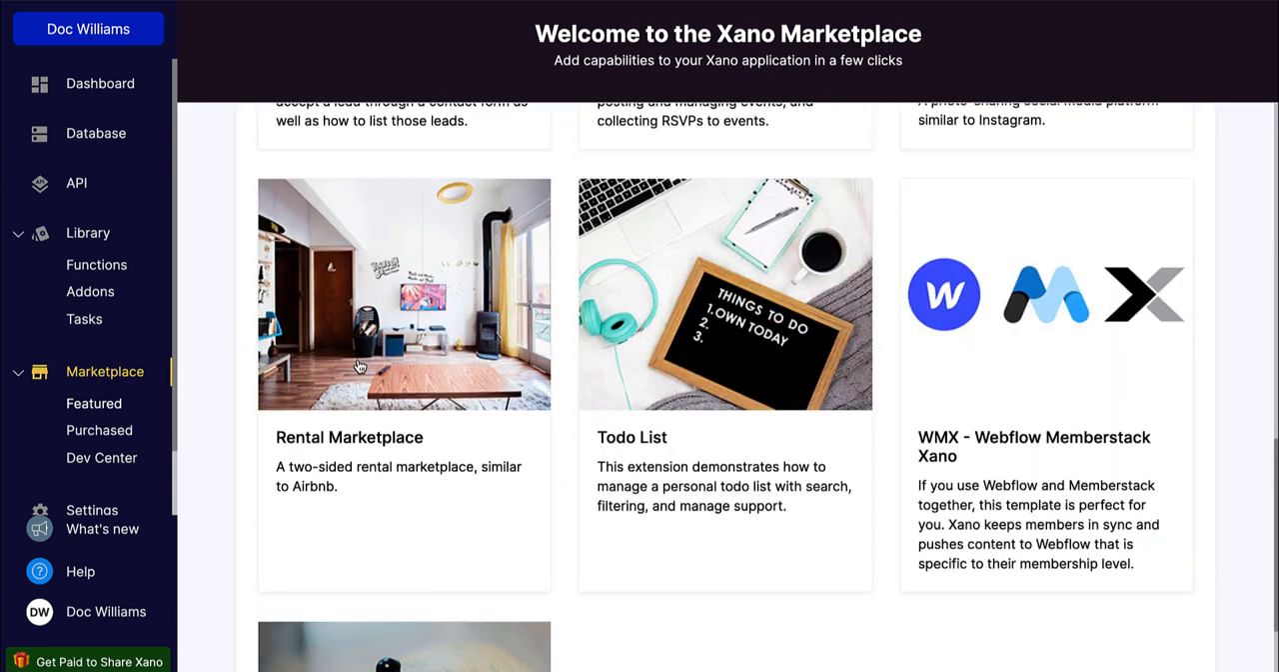
pyautogui.moveTo(329, 443)
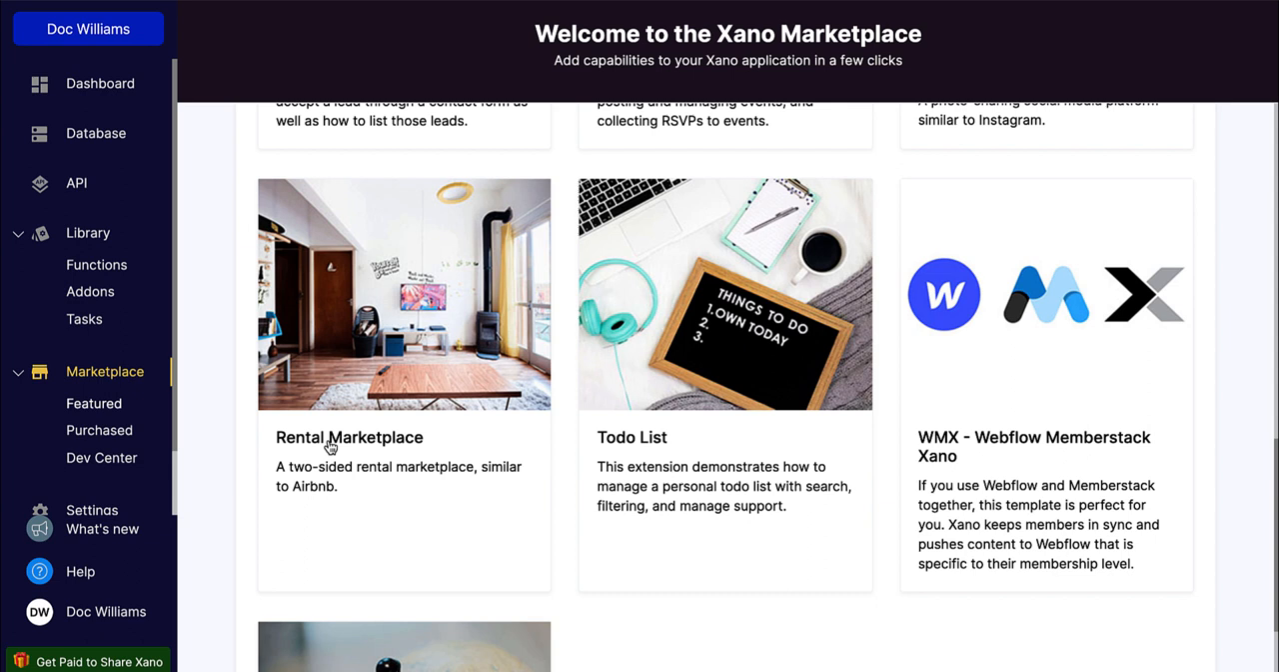
pyautogui.scroll(-3)
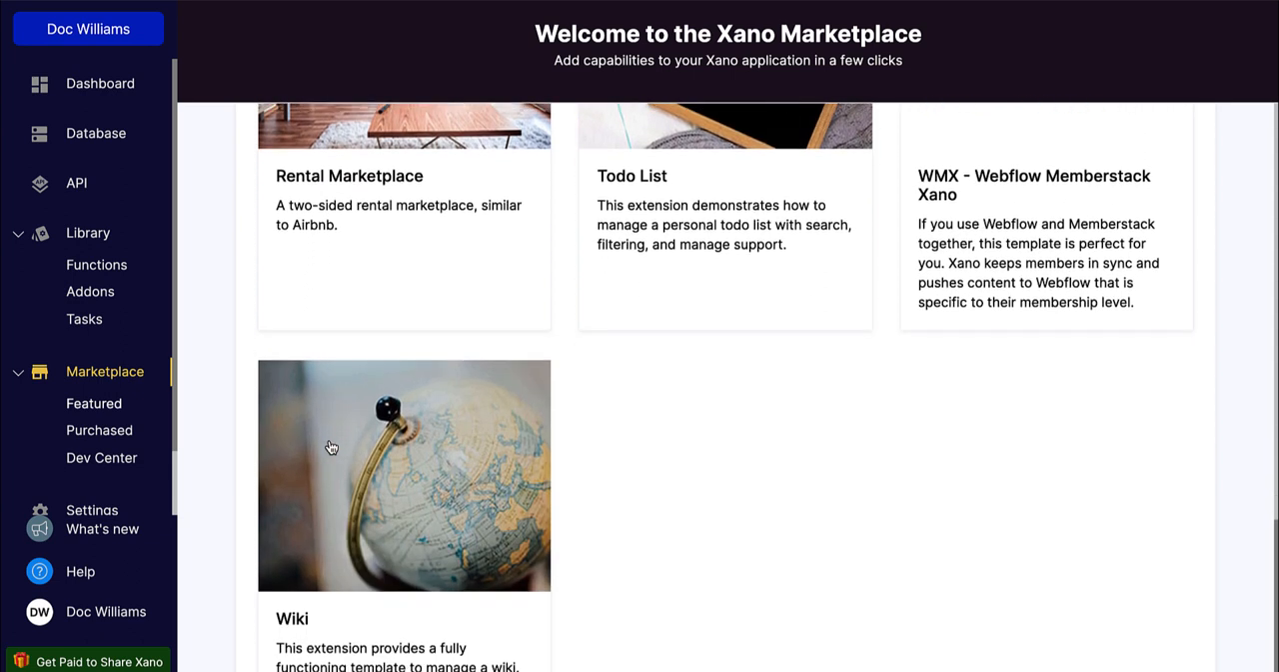
pyautogui.scroll(-3)
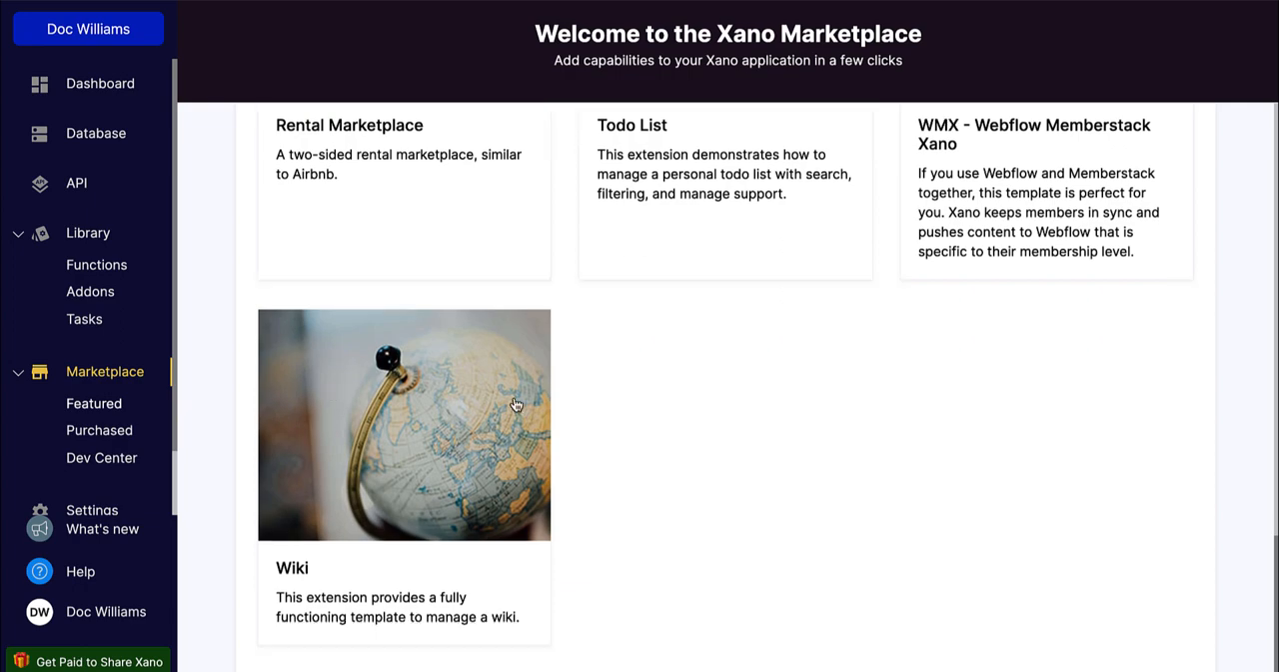